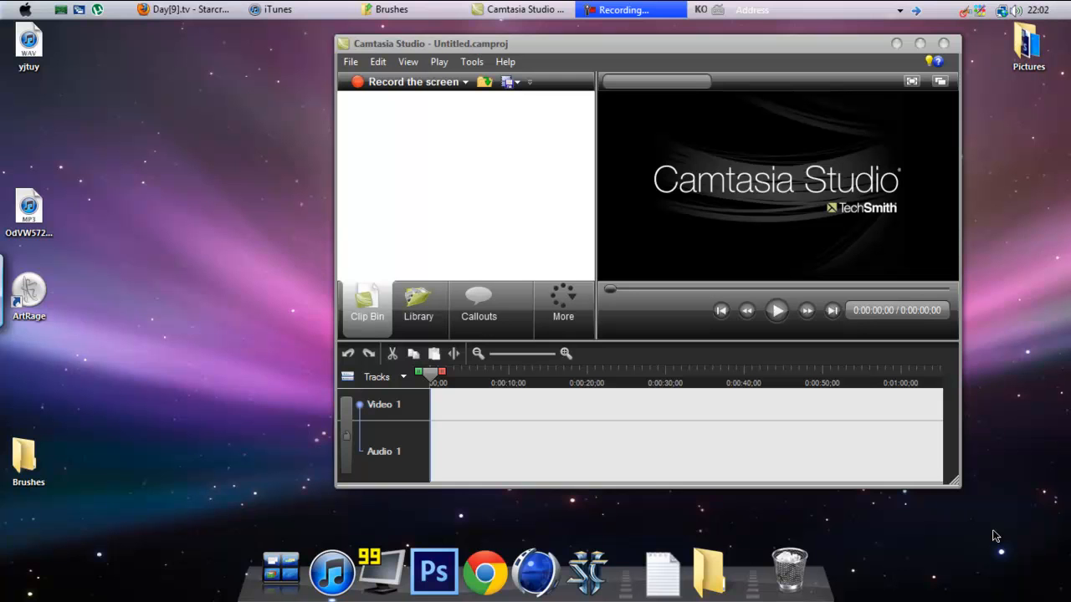
{"action": "mouse_move", "coordinate": [71, 331]}
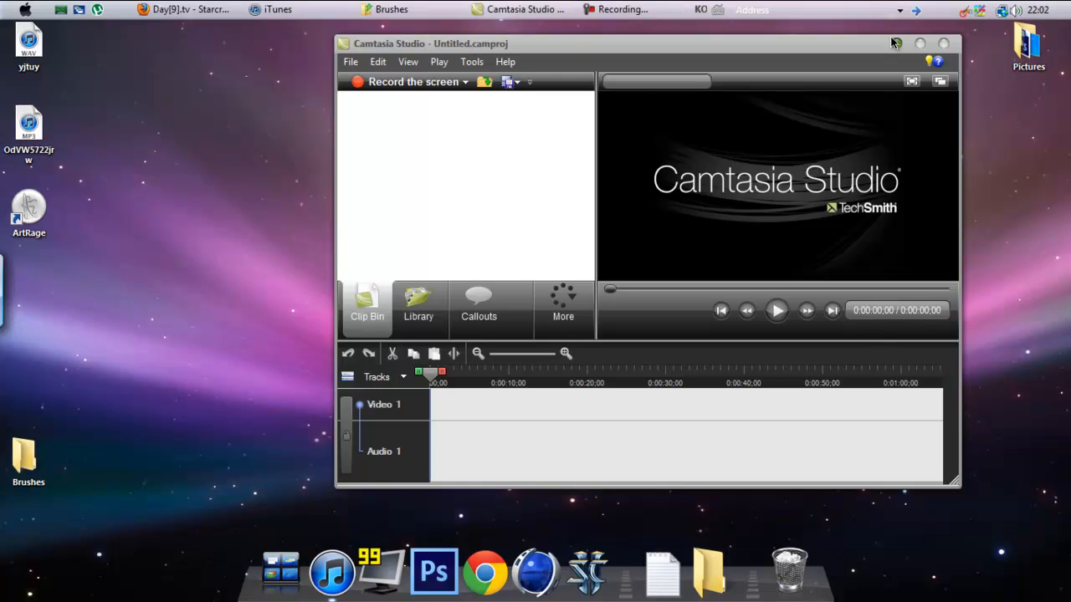
Put the Camtasia recorder window away so only the desktop shows
{"action": "left_click", "coordinate": [920, 44]}
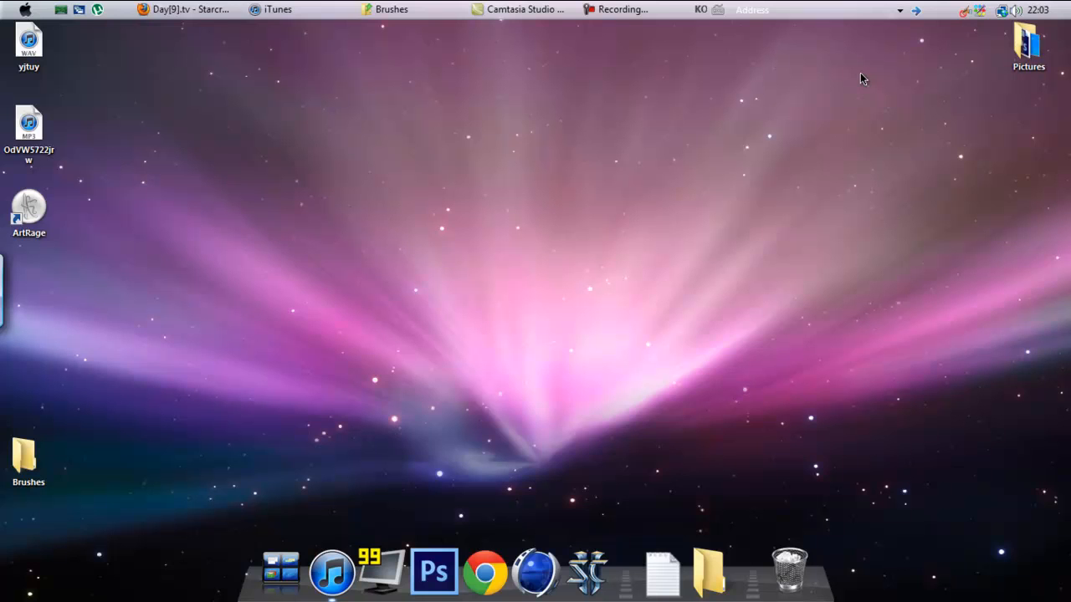
{"action": "mouse_move", "coordinate": [834, 223]}
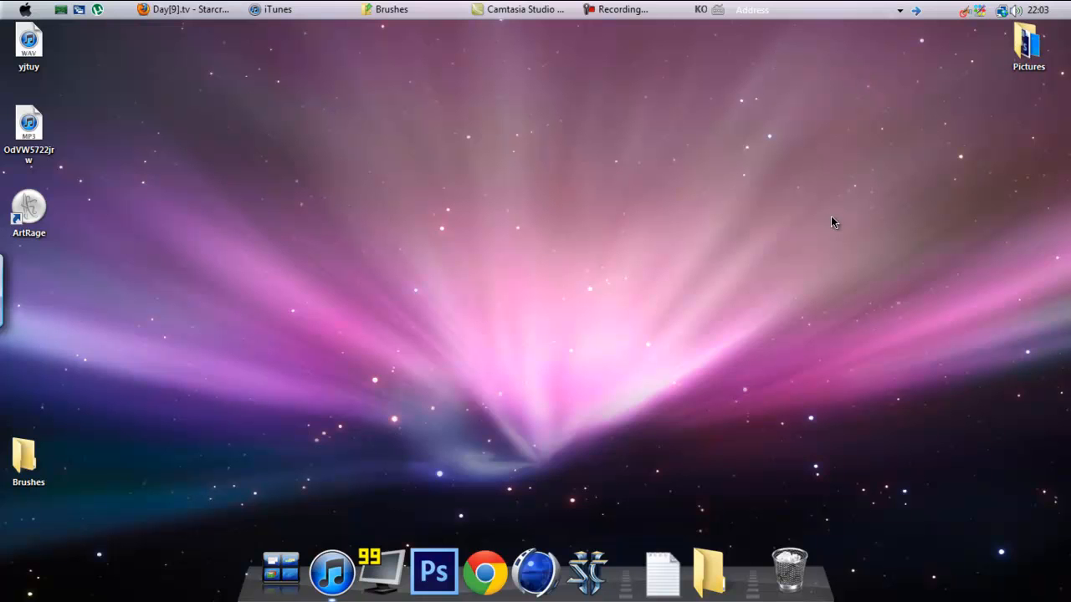
{"action": "mouse_move", "coordinate": [726, 189]}
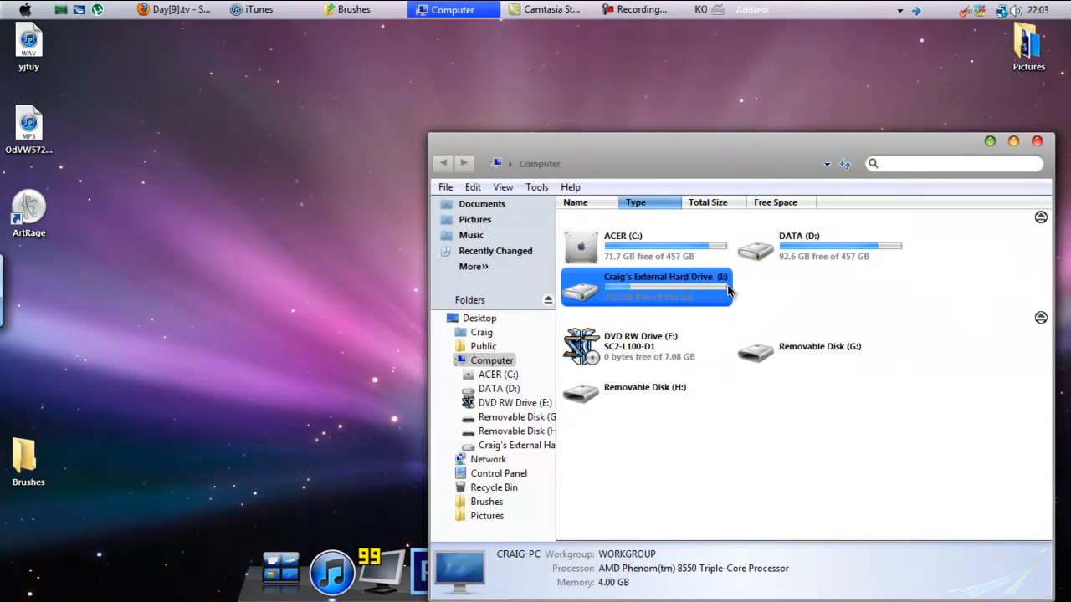
Browse the external drive into Photoshop Stuff > Brushes and close the duplicate Brushes window
{"action": "double_click", "coordinate": [649, 288]}
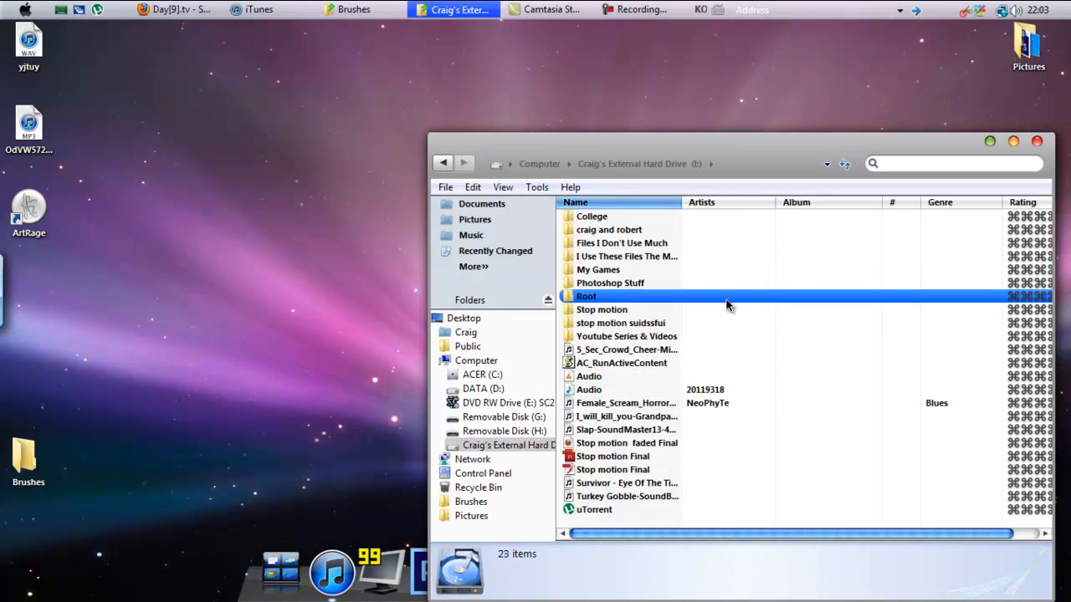
{"action": "left_click", "coordinate": [611, 283]}
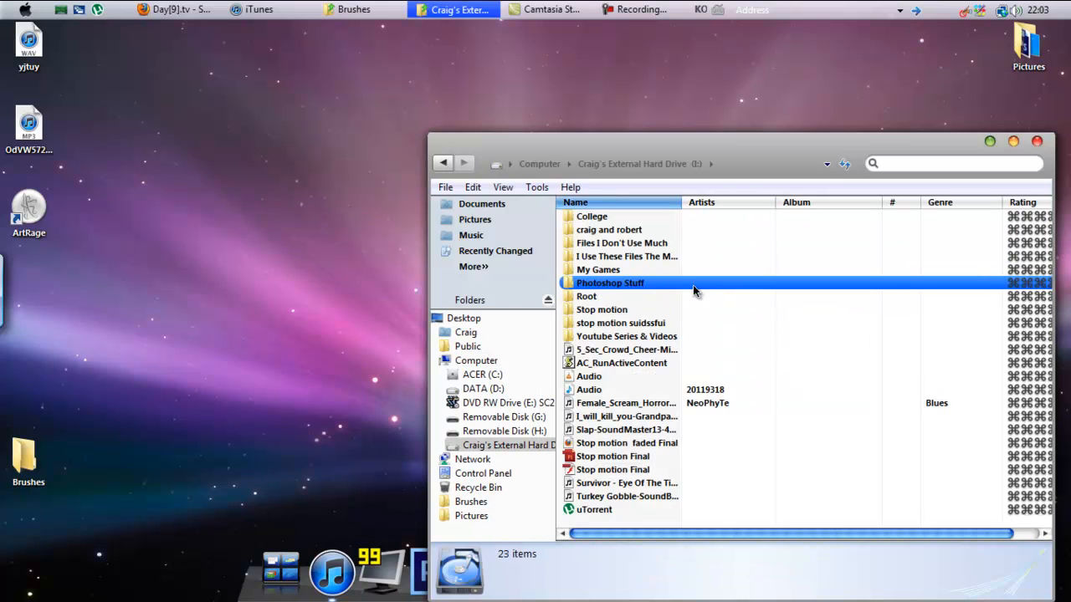
{"action": "double_click", "coordinate": [609, 283]}
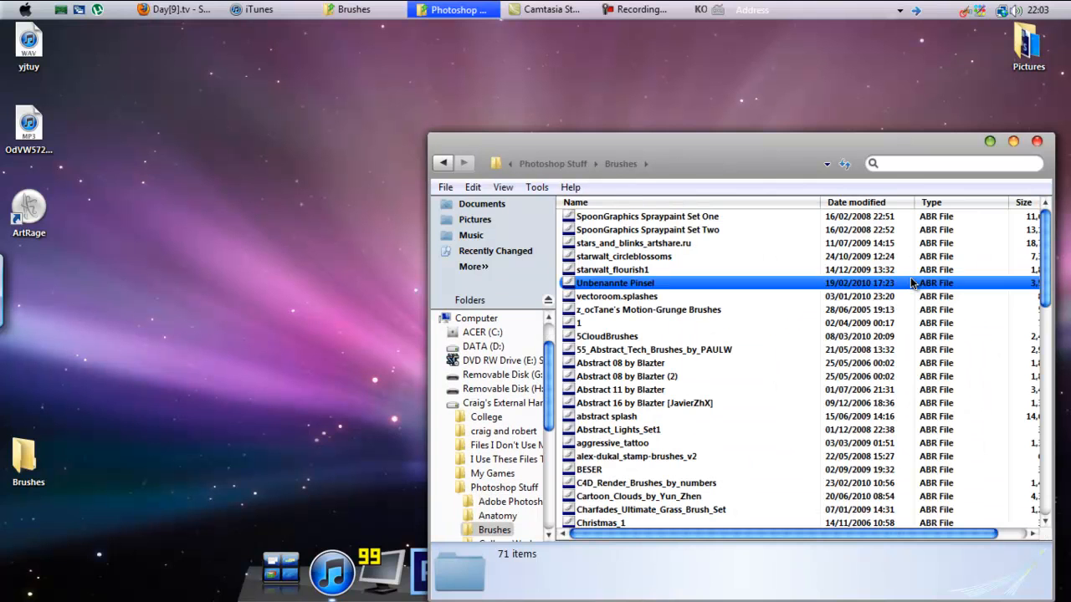
{"action": "left_click", "coordinate": [616, 296]}
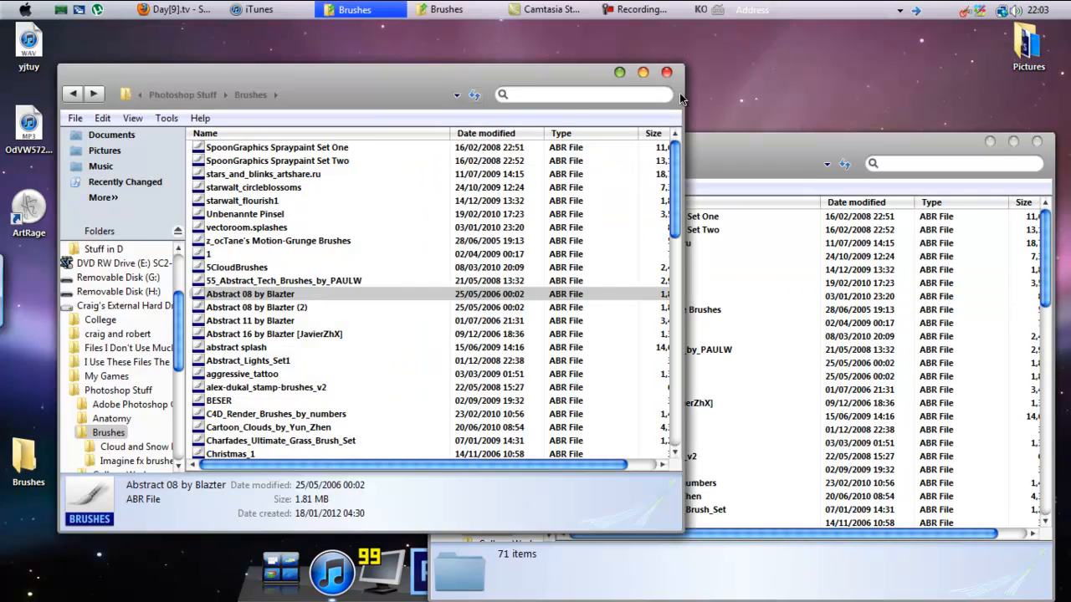
{"action": "left_click", "coordinate": [666, 72]}
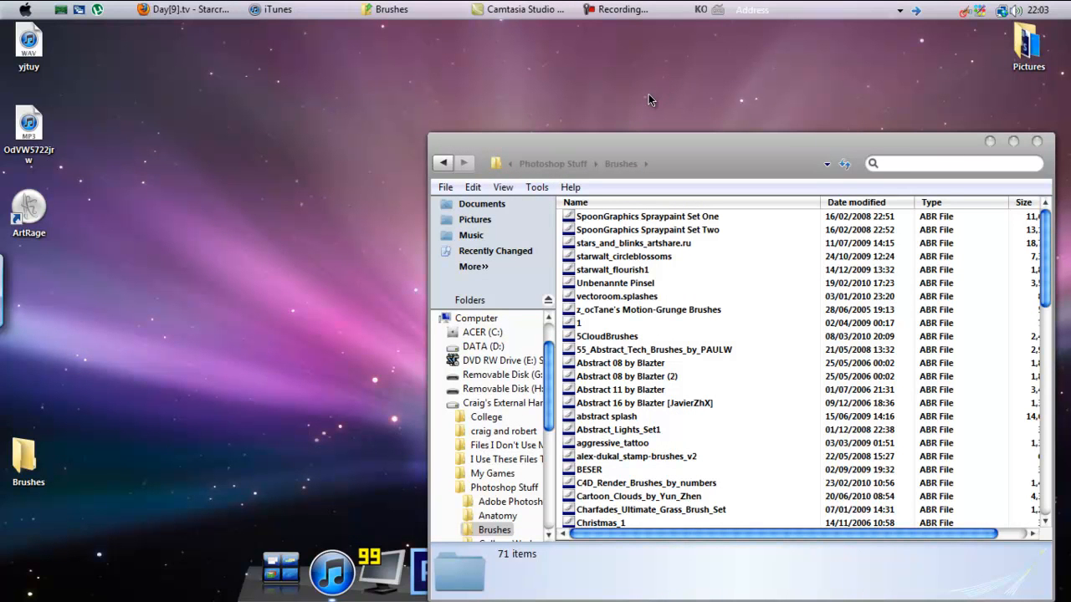
{"action": "mouse_move", "coordinate": [634, 96]}
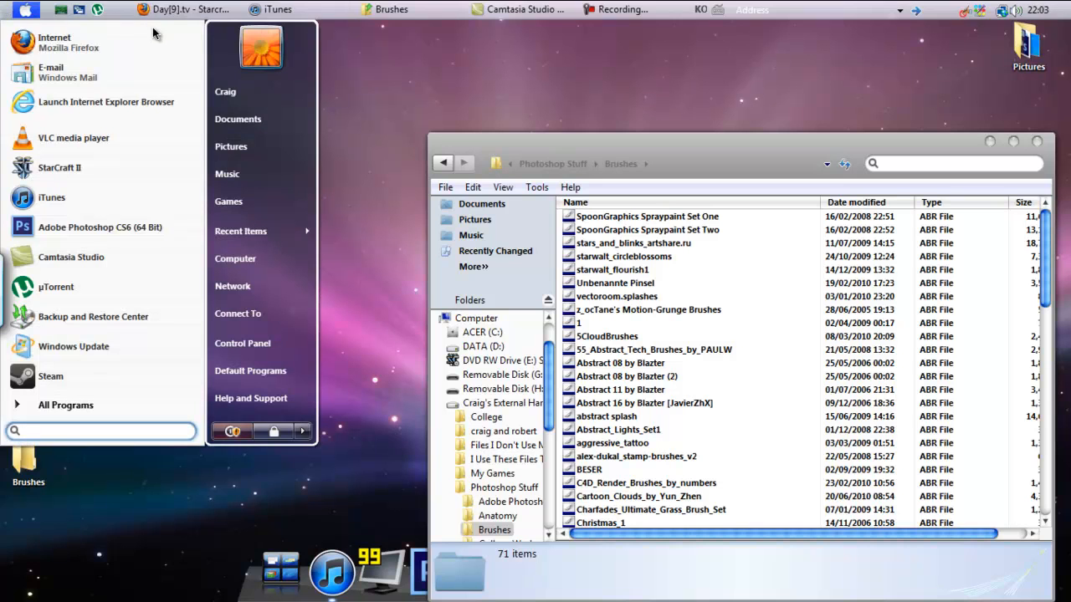
{"action": "mouse_move", "coordinate": [251, 92]}
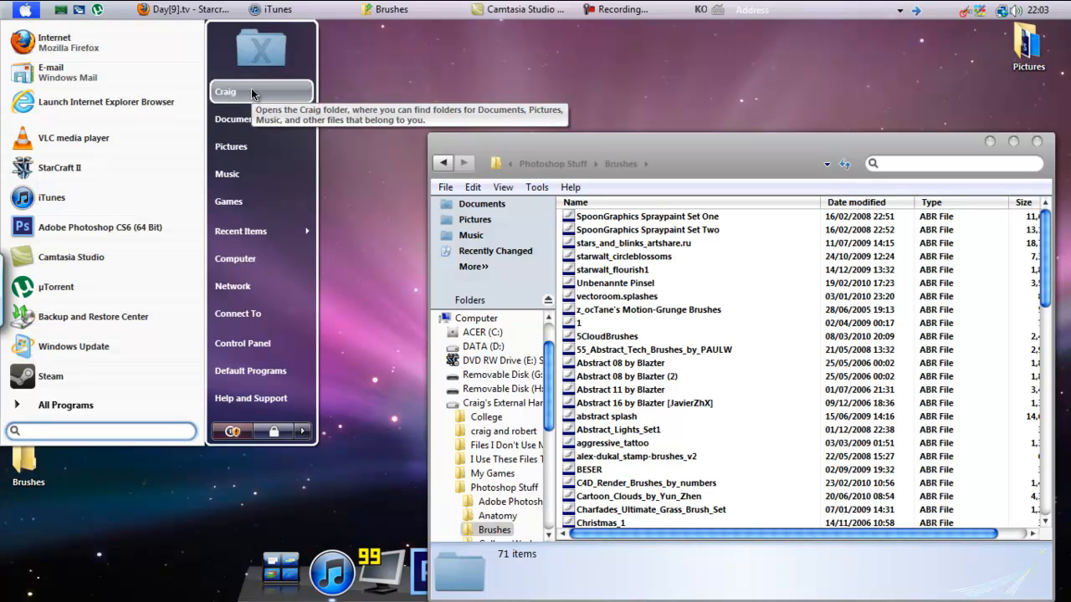
{"action": "mouse_move", "coordinate": [261, 258]}
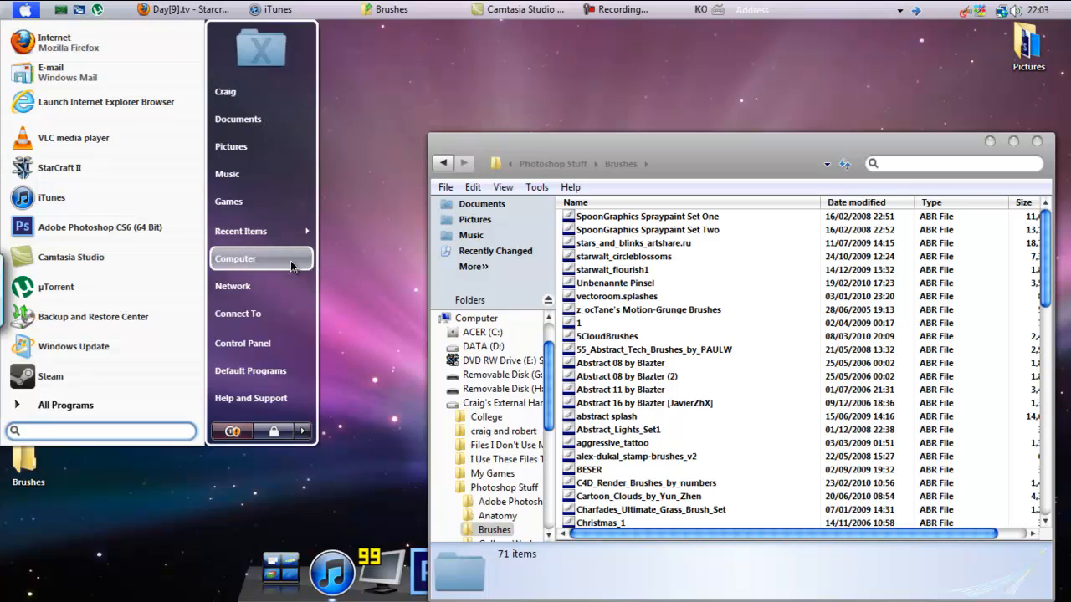
In a second Explorer window, browse ACER (C:) > Program Files (x86) > Adobe
{"action": "left_click", "coordinate": [234, 257]}
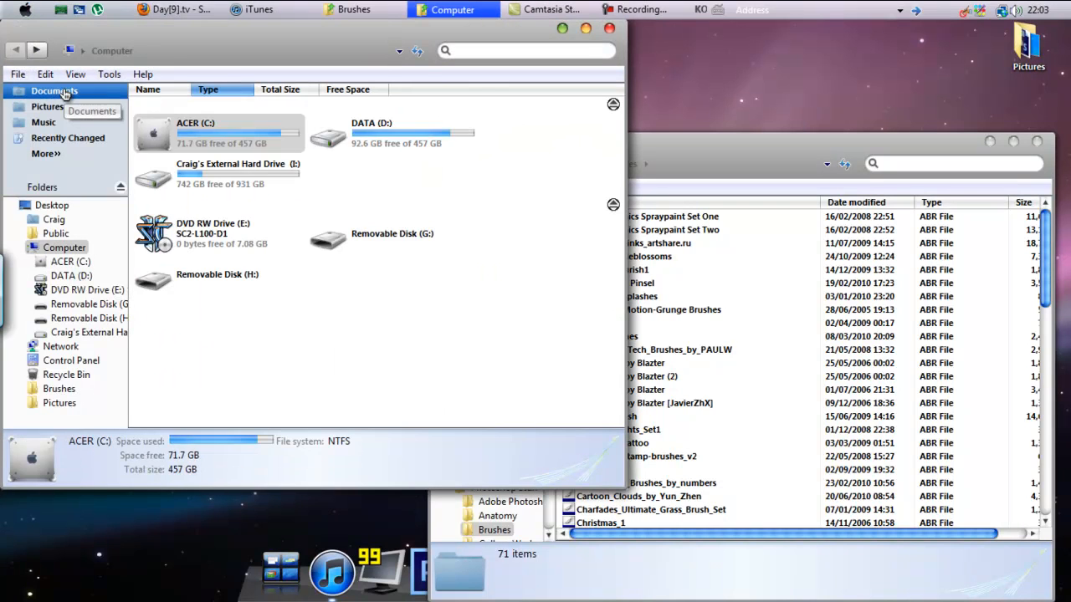
{"action": "left_click", "coordinate": [371, 134]}
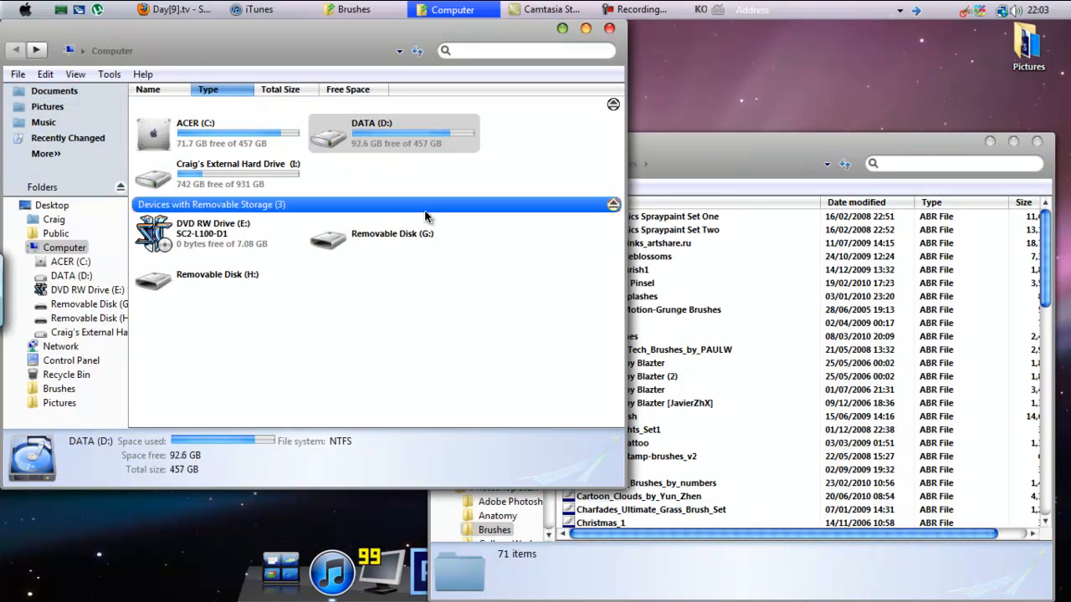
{"action": "double_click", "coordinate": [194, 132]}
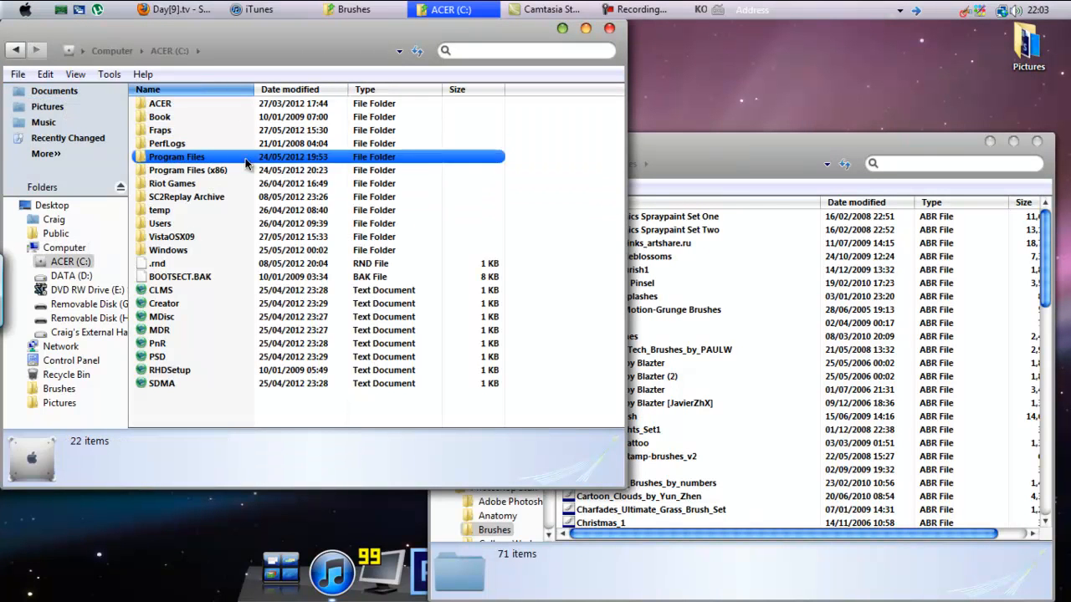
{"action": "double_click", "coordinate": [188, 171]}
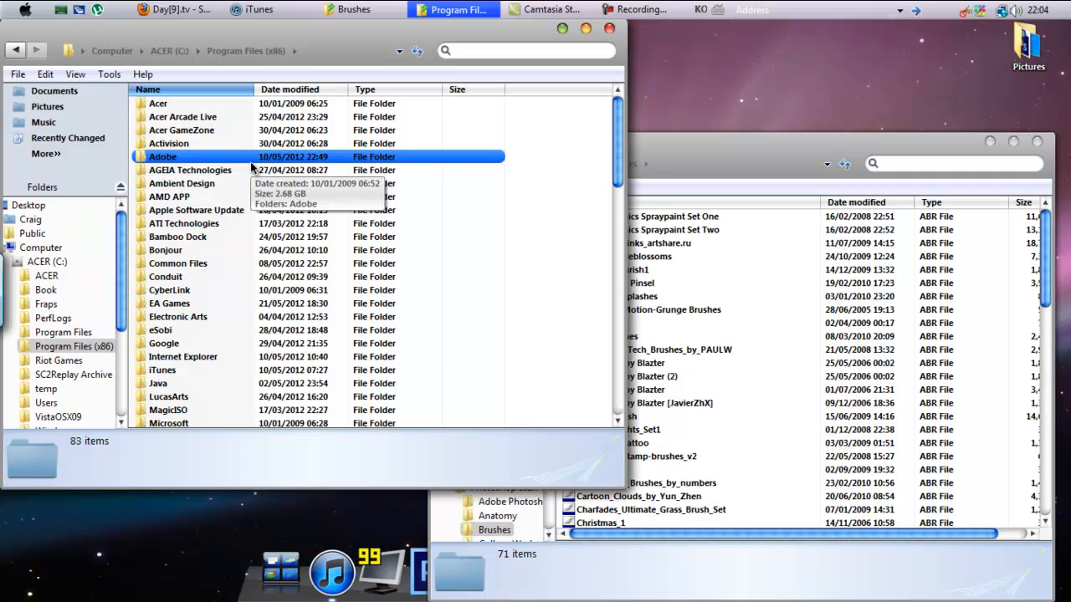
{"action": "left_click", "coordinate": [169, 51]}
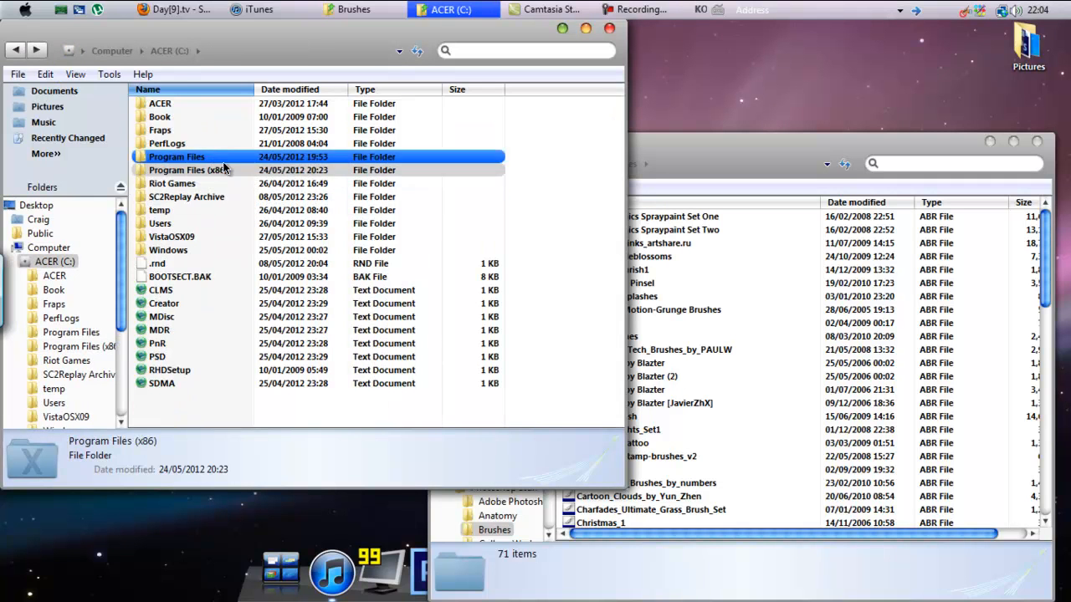
{"action": "double_click", "coordinate": [175, 157]}
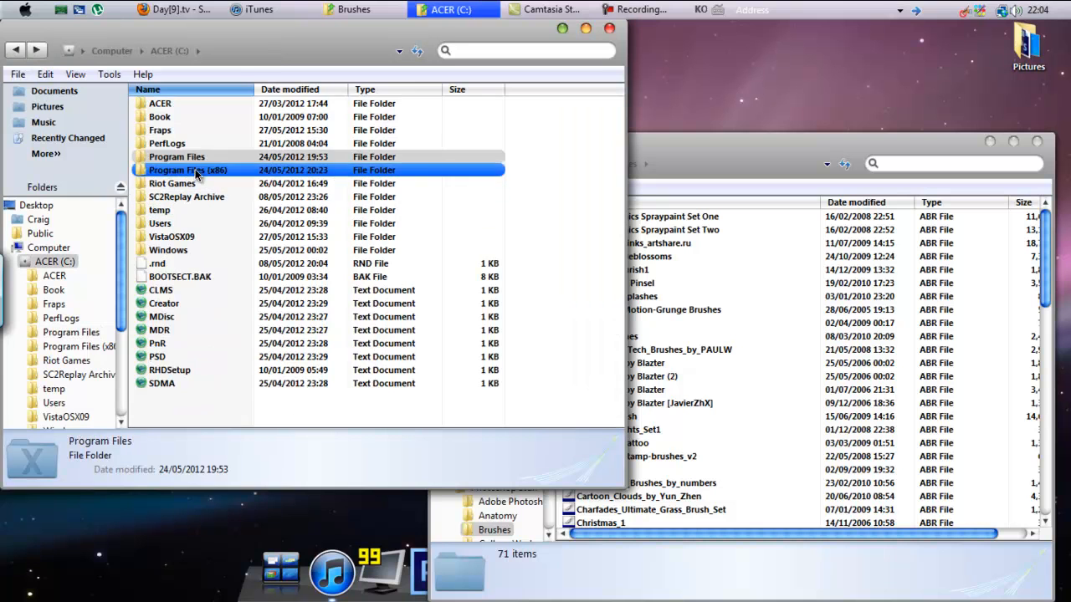
{"action": "double_click", "coordinate": [187, 171]}
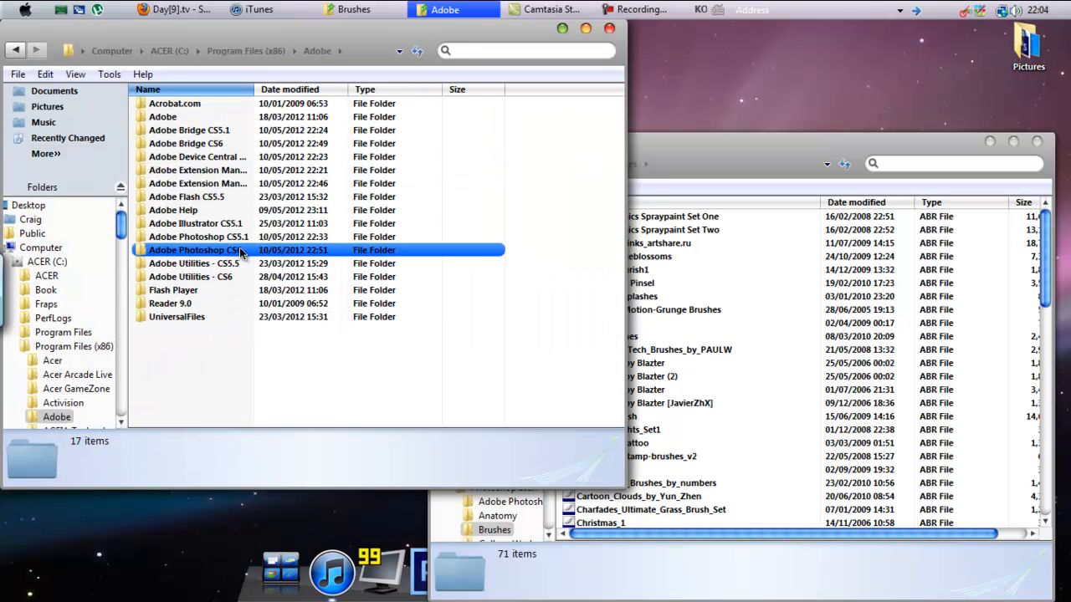
{"action": "left_click", "coordinate": [194, 265]}
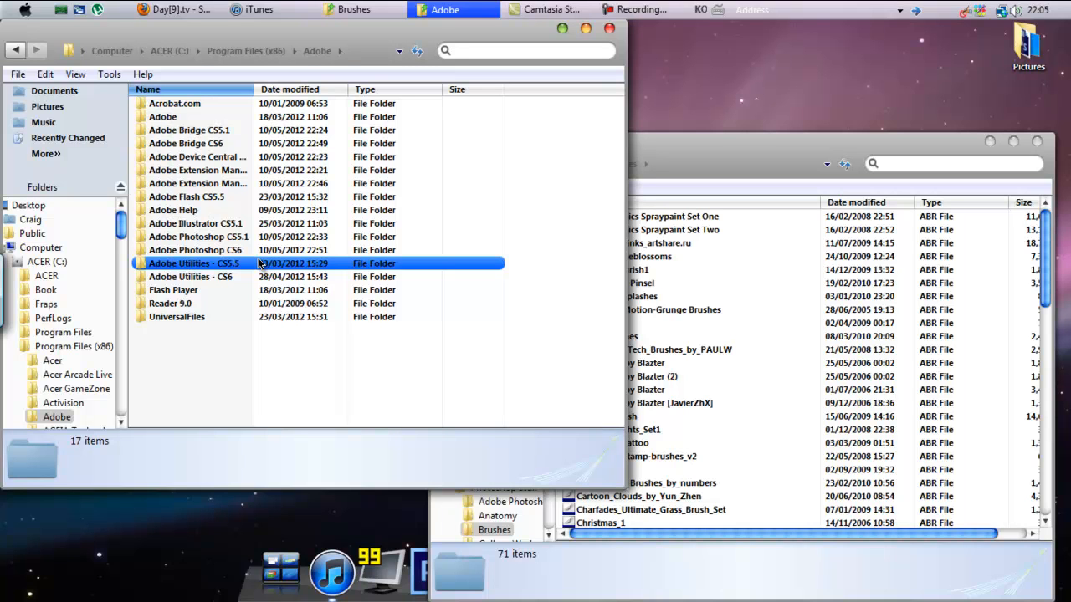
Browse into Adobe Photoshop CS6 > Presets > Brushes
{"action": "left_click", "coordinate": [196, 238]}
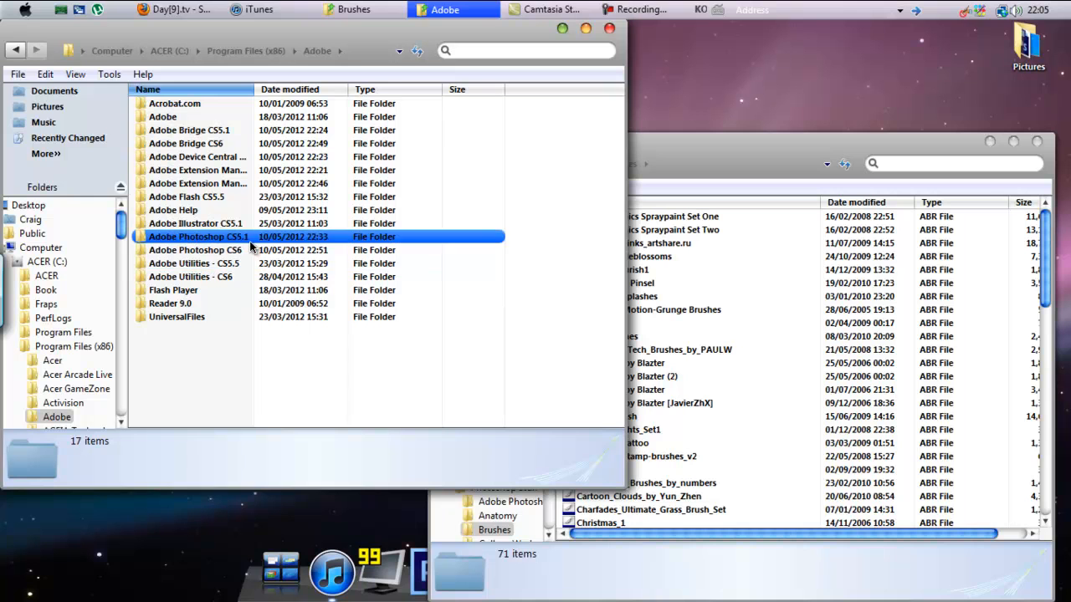
{"action": "left_click", "coordinate": [194, 249]}
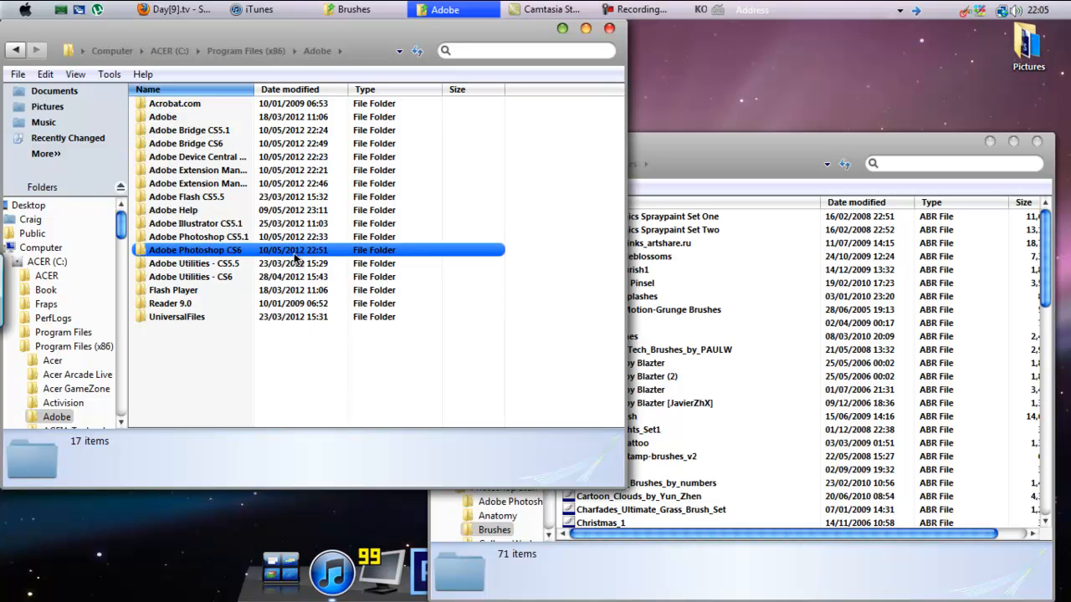
{"action": "double_click", "coordinate": [194, 250]}
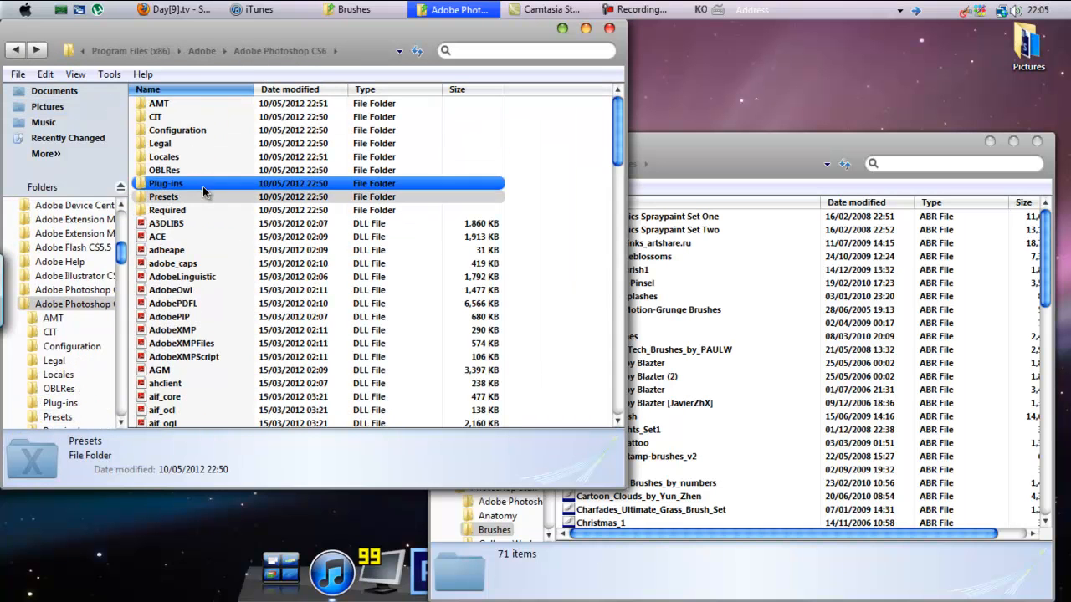
{"action": "double_click", "coordinate": [164, 198]}
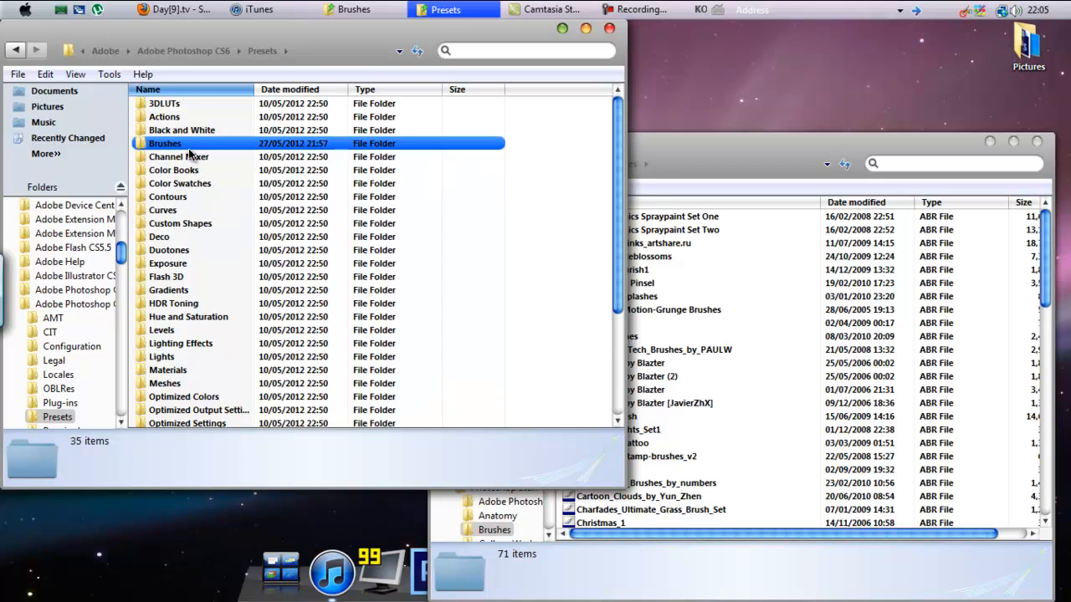
{"action": "double_click", "coordinate": [164, 143]}
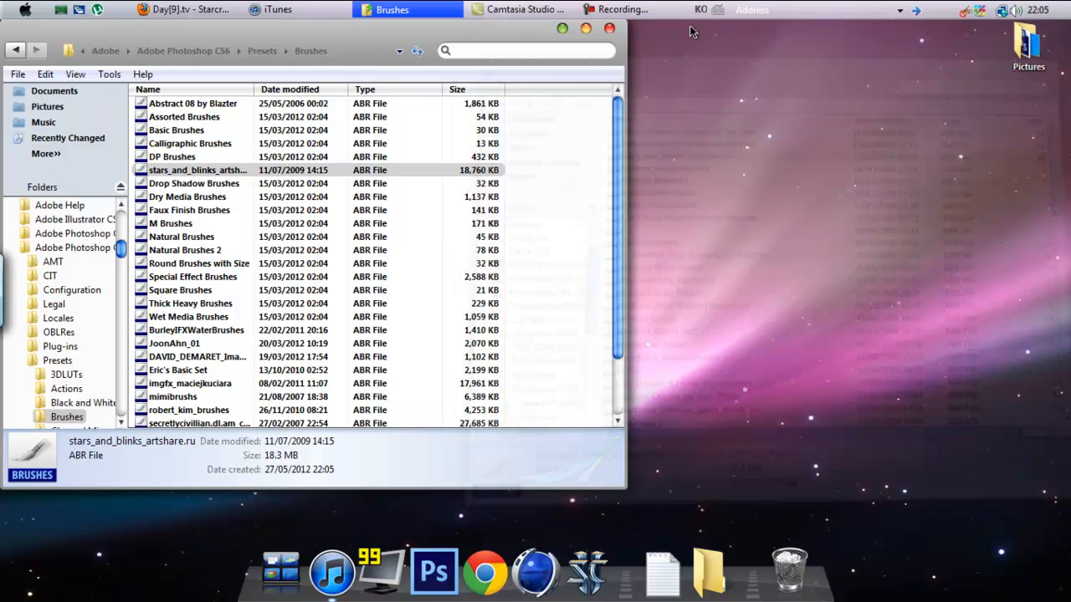
Close the Photoshop brushes window and launch the castle sketch PSD in Photoshop CS6
{"action": "left_click", "coordinate": [609, 27]}
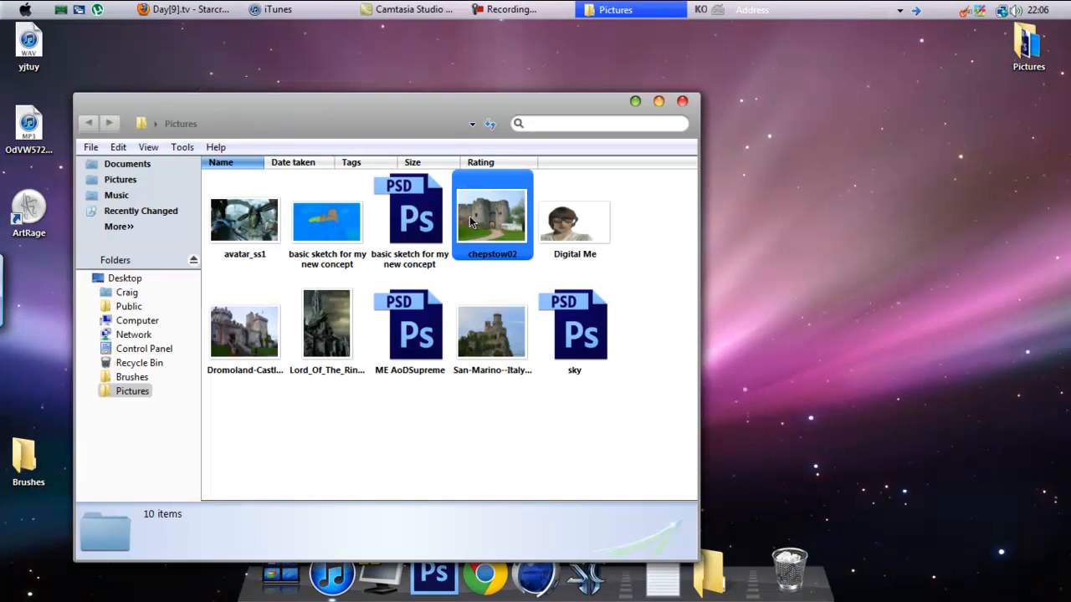
{"action": "double_click", "coordinate": [408, 214]}
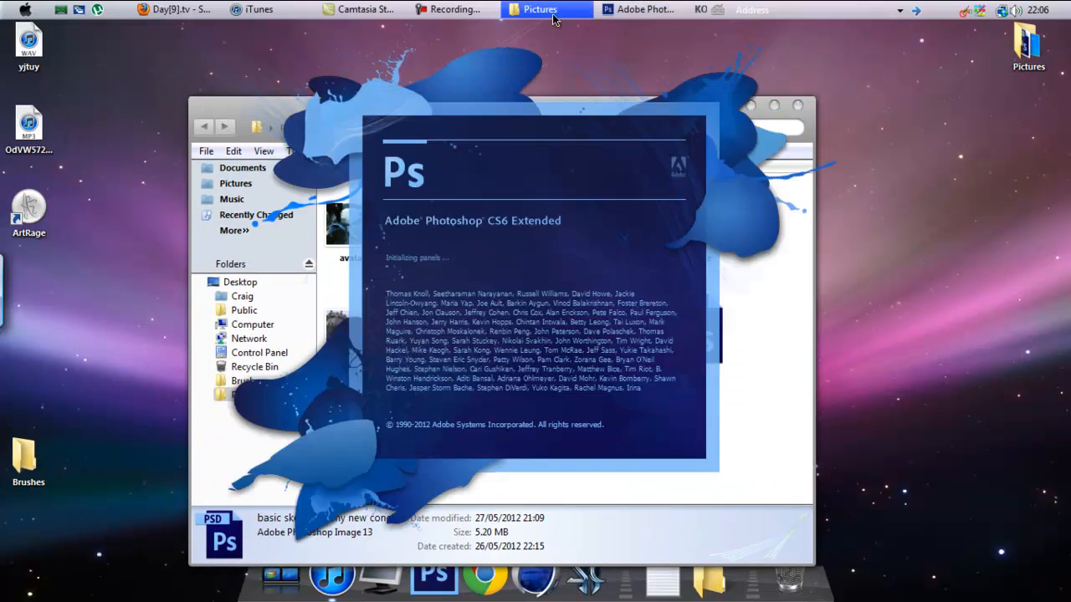
View the loaded castle sketch document once Photoshop finishes starting
{"action": "left_click", "coordinate": [640, 10]}
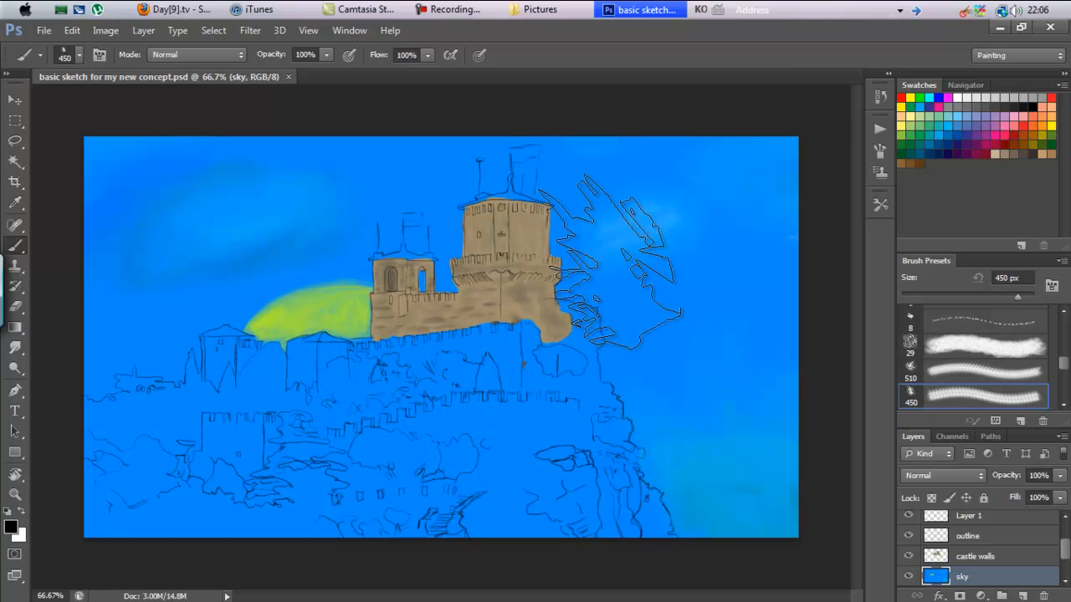
{"action": "left_click_drag", "start_coordinate": [627, 251], "coordinate": [812, 150]}
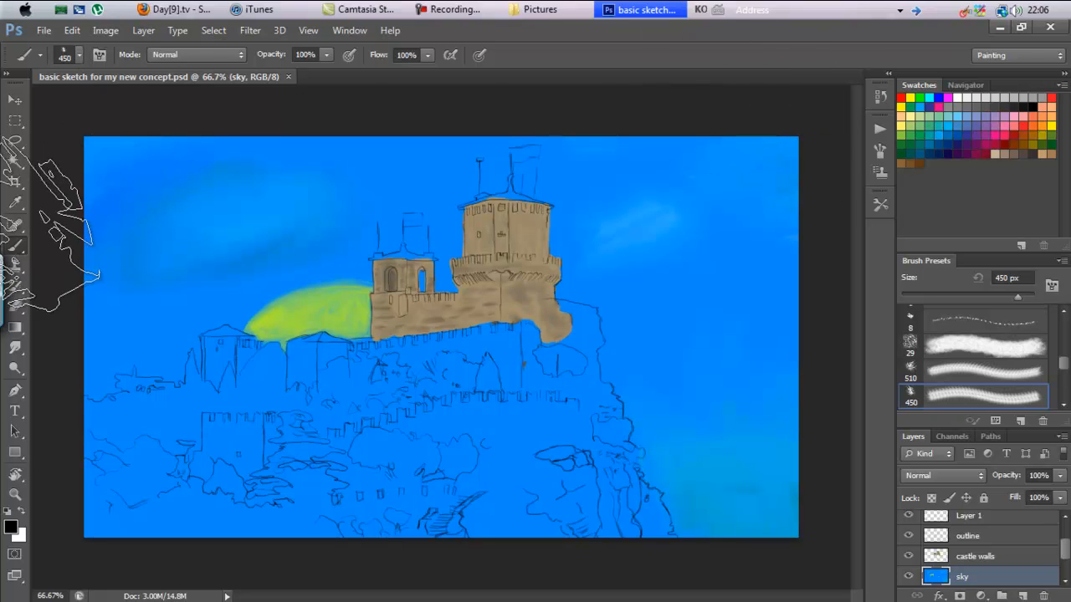
Check the Brush tool variants and show the brush preset list at 450 px
{"action": "right_click", "coordinate": [15, 246]}
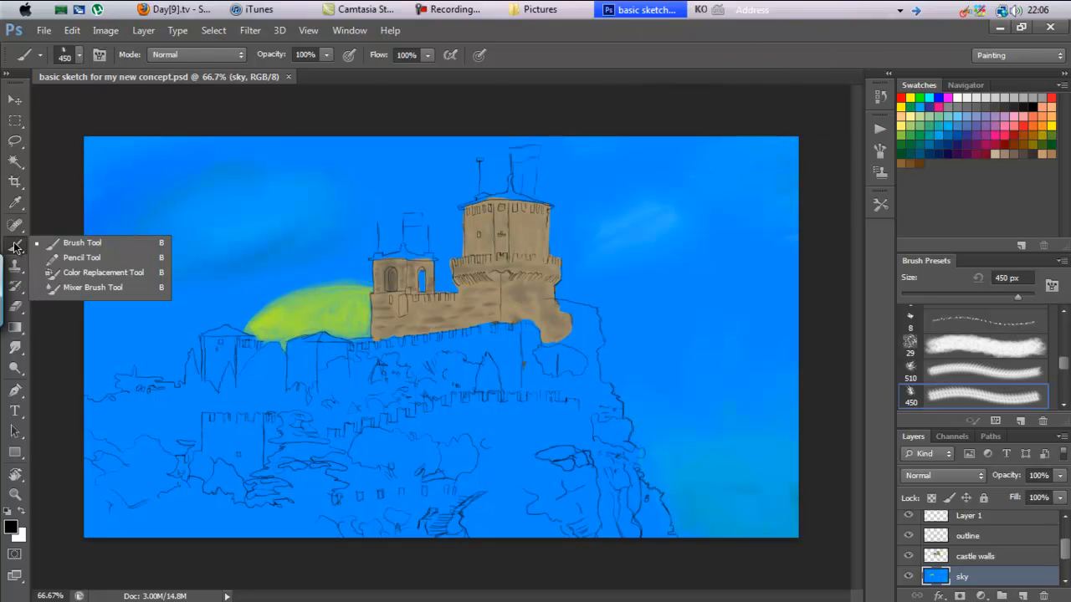
{"action": "mouse_move", "coordinate": [164, 251]}
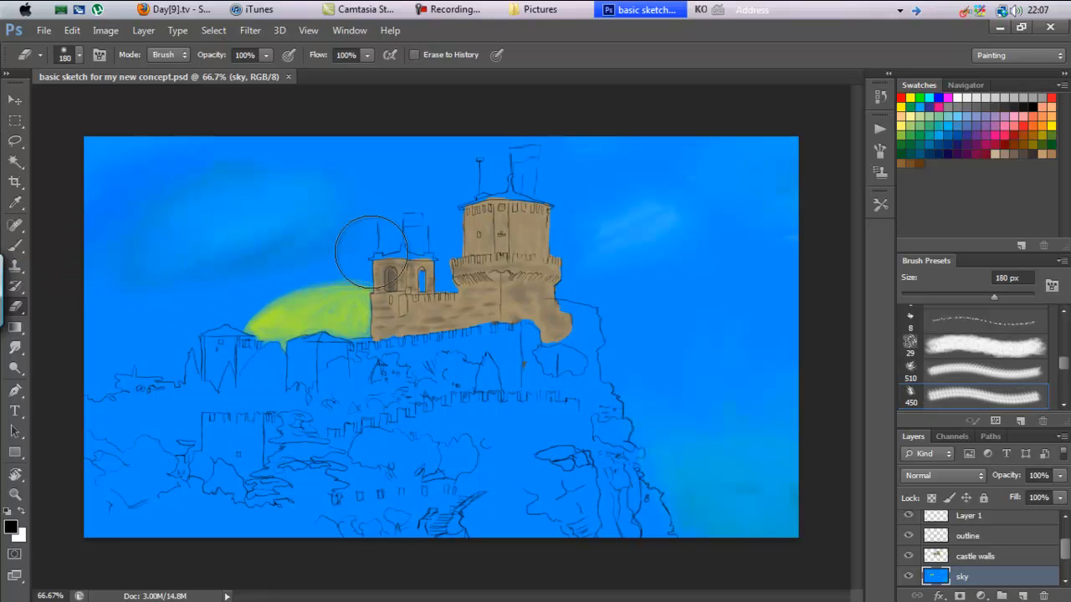
{"action": "left_click_drag", "start_coordinate": [368, 251], "coordinate": [293, 176]}
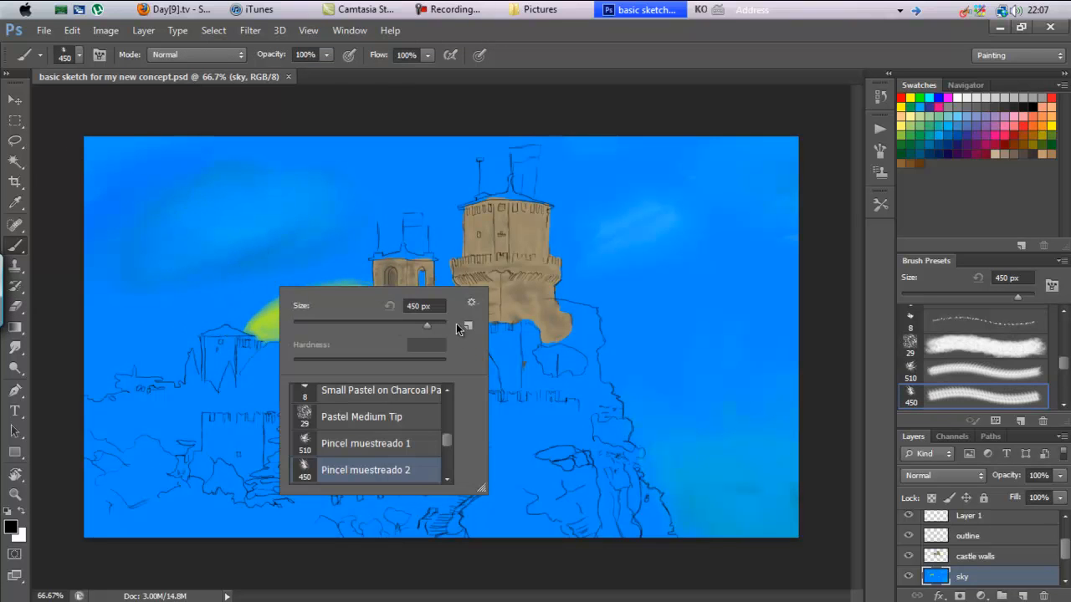
Load the Dry Media Brushes set from the picker's gear menu and browse its presets
{"action": "left_click", "coordinate": [472, 301]}
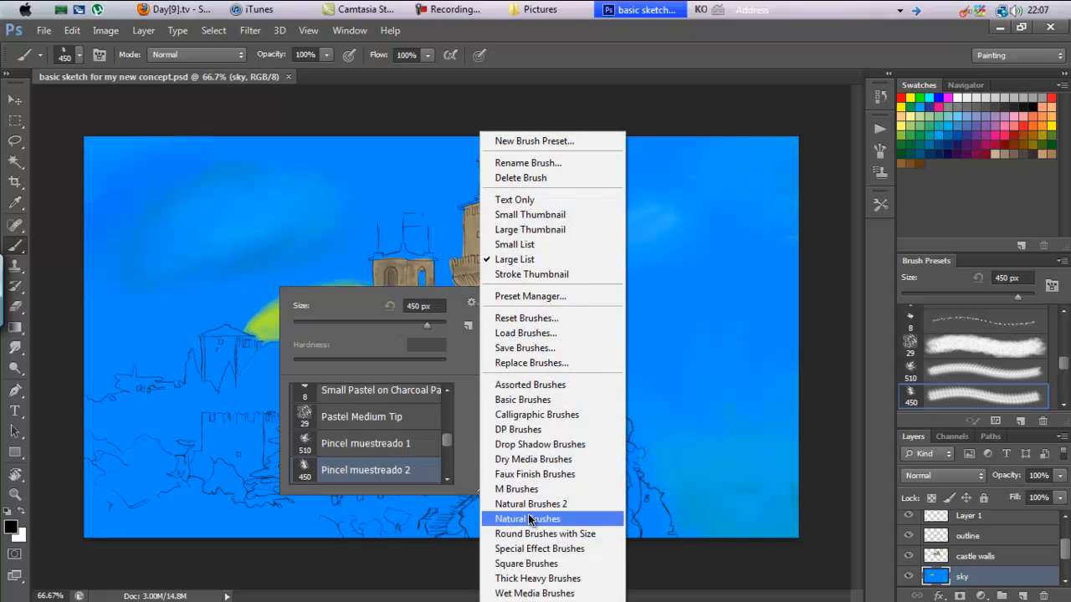
{"action": "mouse_move", "coordinate": [518, 428]}
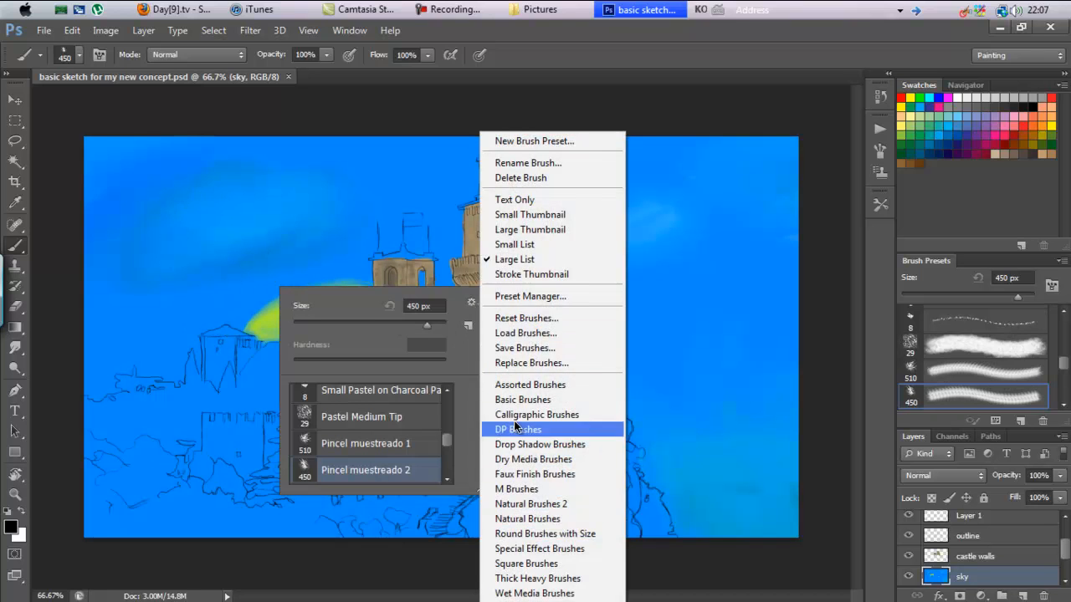
{"action": "mouse_move", "coordinate": [516, 488]}
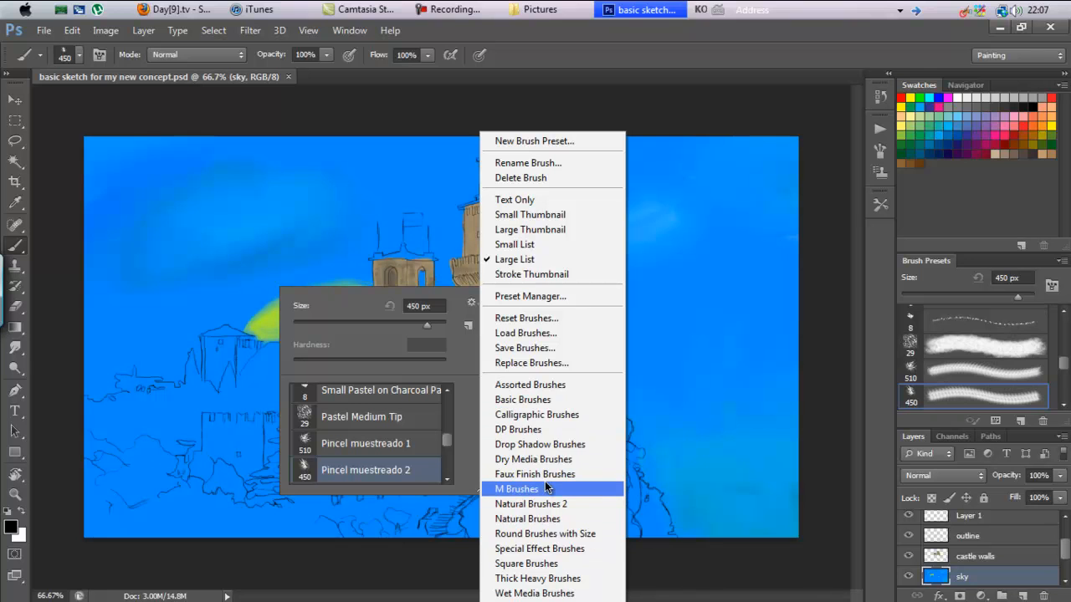
{"action": "mouse_move", "coordinate": [535, 415]}
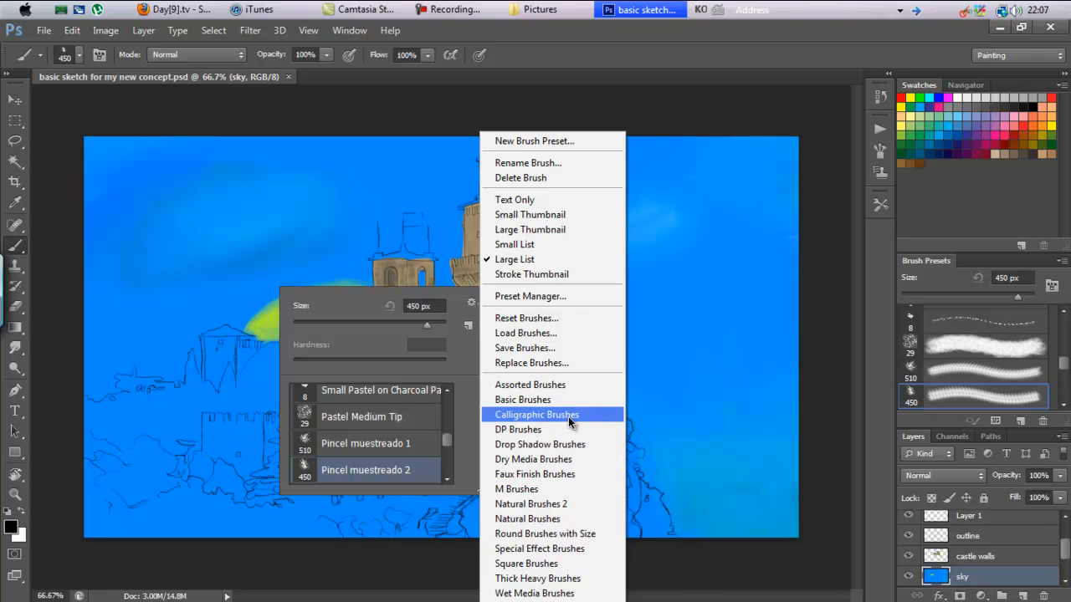
{"action": "mouse_move", "coordinate": [532, 459]}
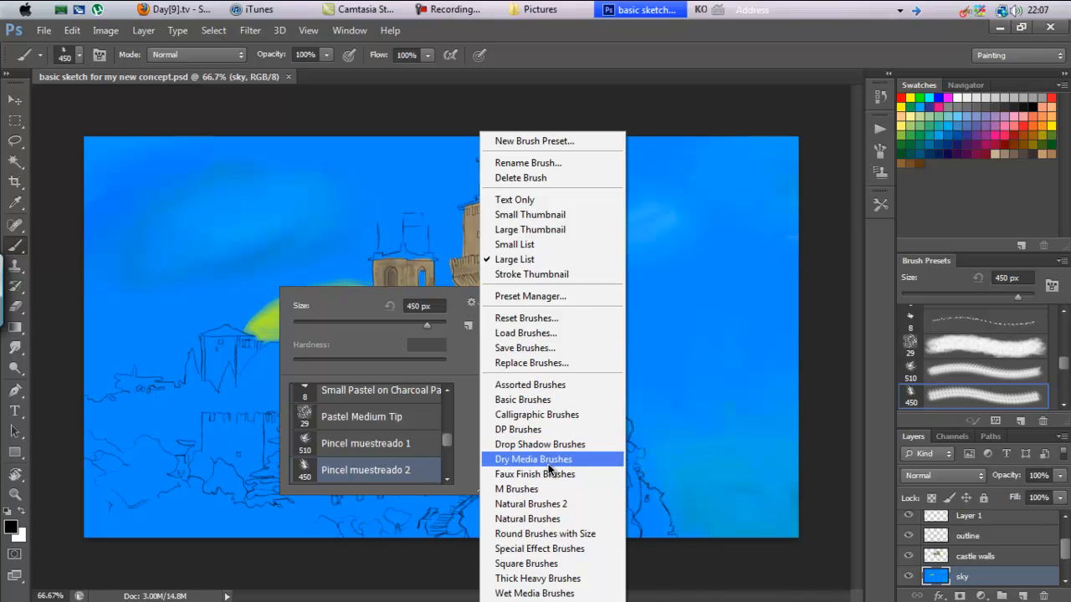
{"action": "left_click", "coordinate": [532, 459]}
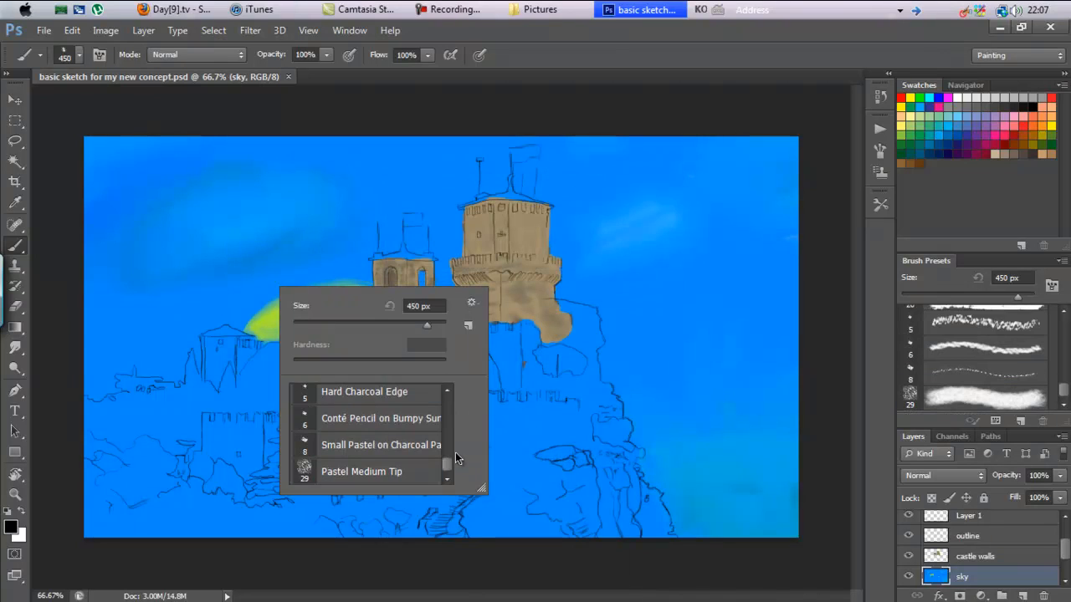
{"action": "scroll", "scroll_direction": "down", "scroll_amount": 3}
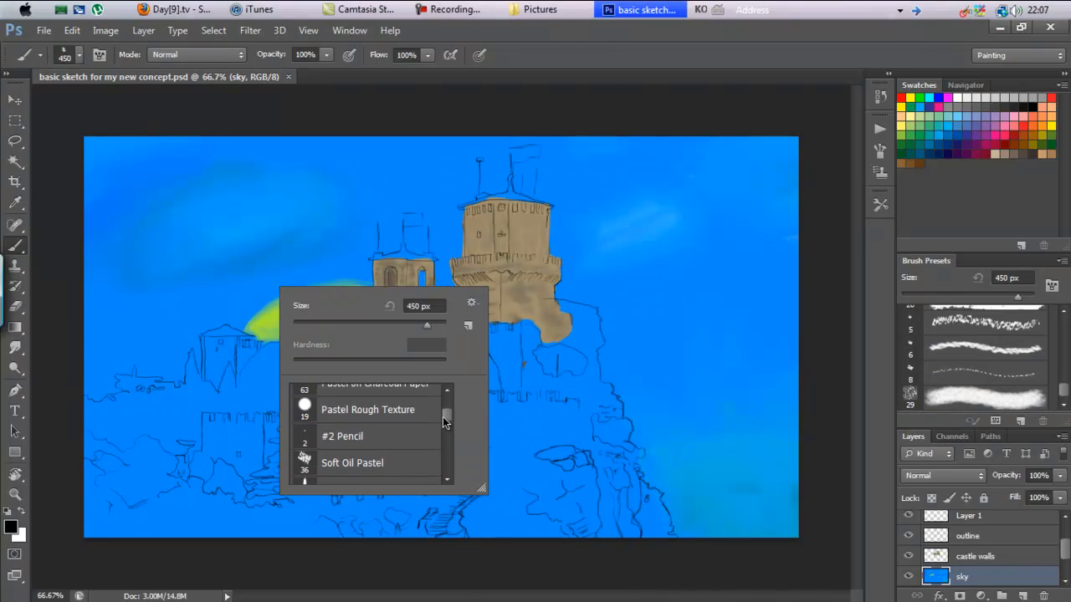
Choose the #2 Pencil brush at 2 px
{"action": "left_click", "coordinate": [341, 435]}
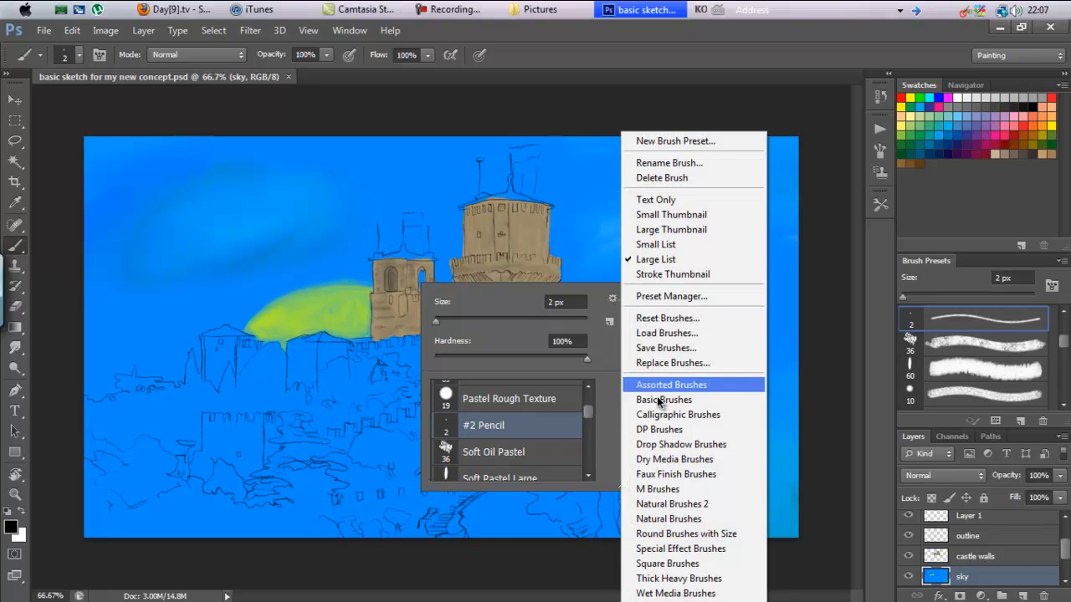
{"action": "mouse_move", "coordinate": [686, 429]}
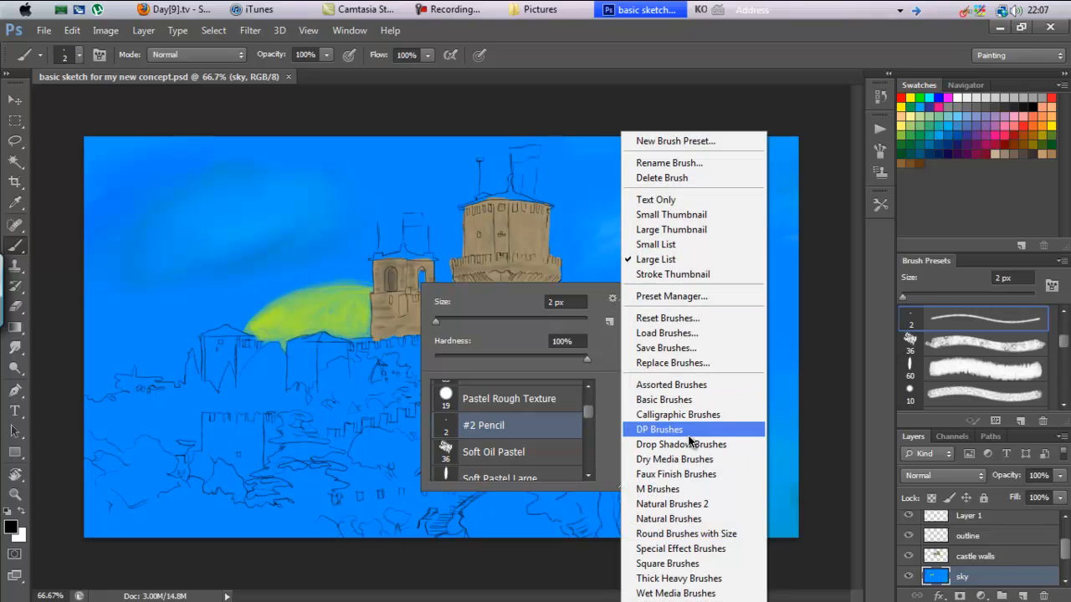
{"action": "mouse_move", "coordinate": [680, 549]}
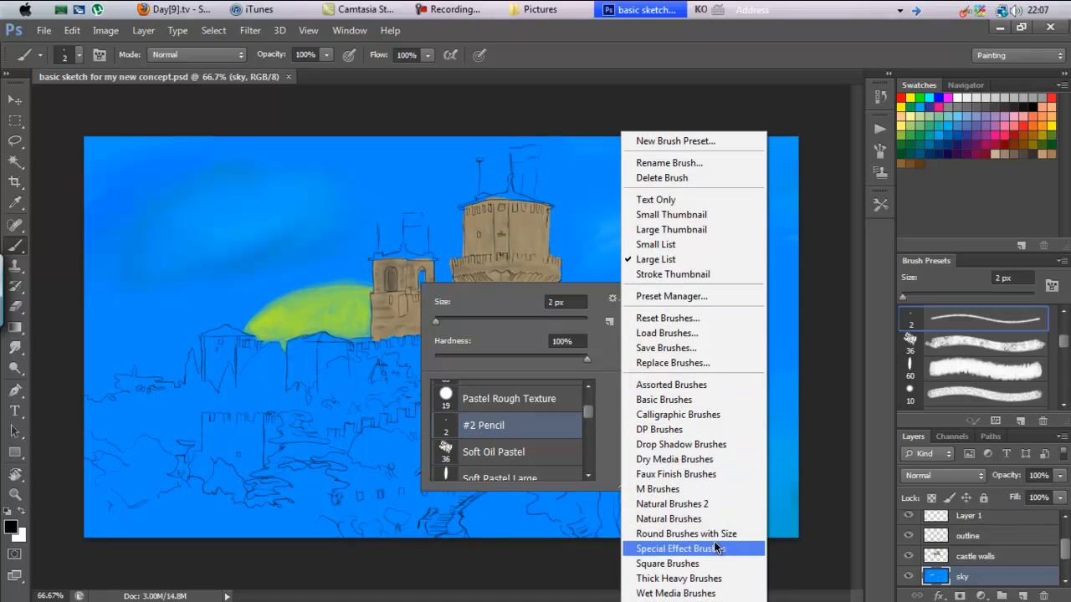
{"action": "mouse_move", "coordinate": [727, 551]}
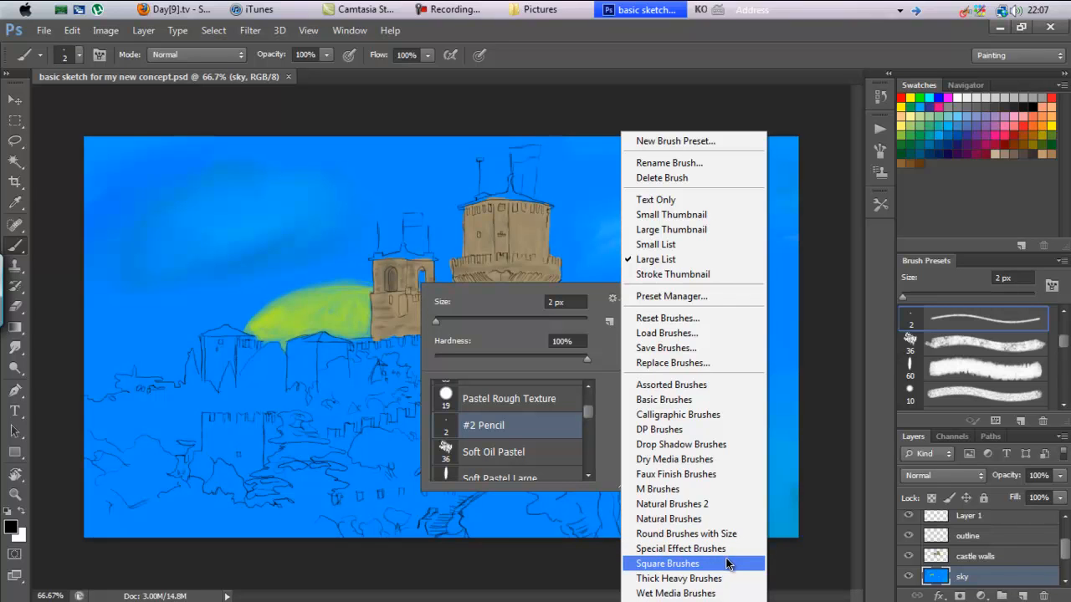
{"action": "mouse_move", "coordinate": [686, 534]}
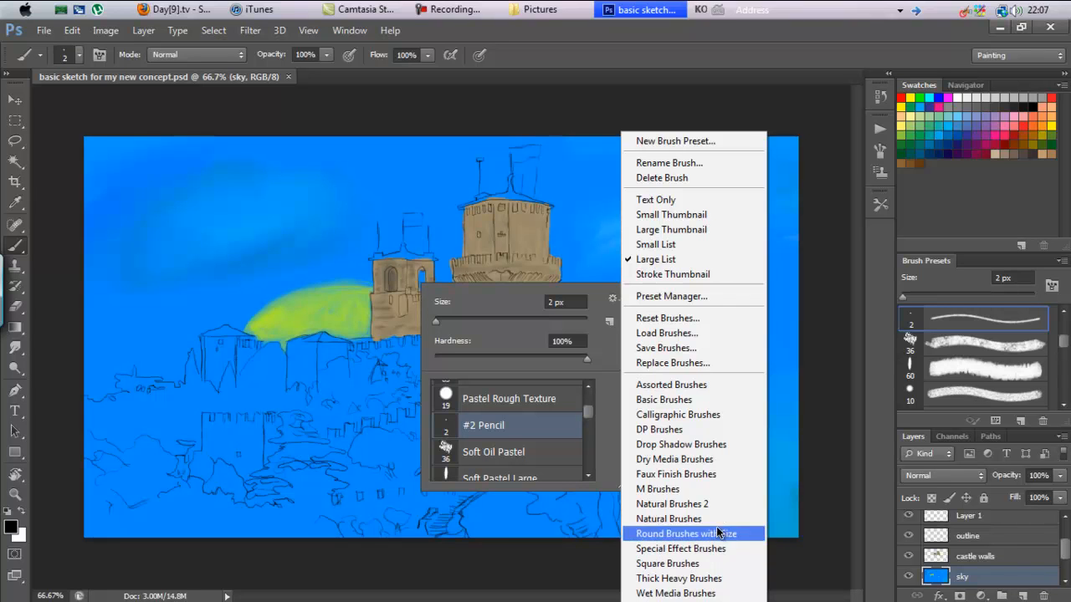
{"action": "mouse_move", "coordinate": [699, 545]}
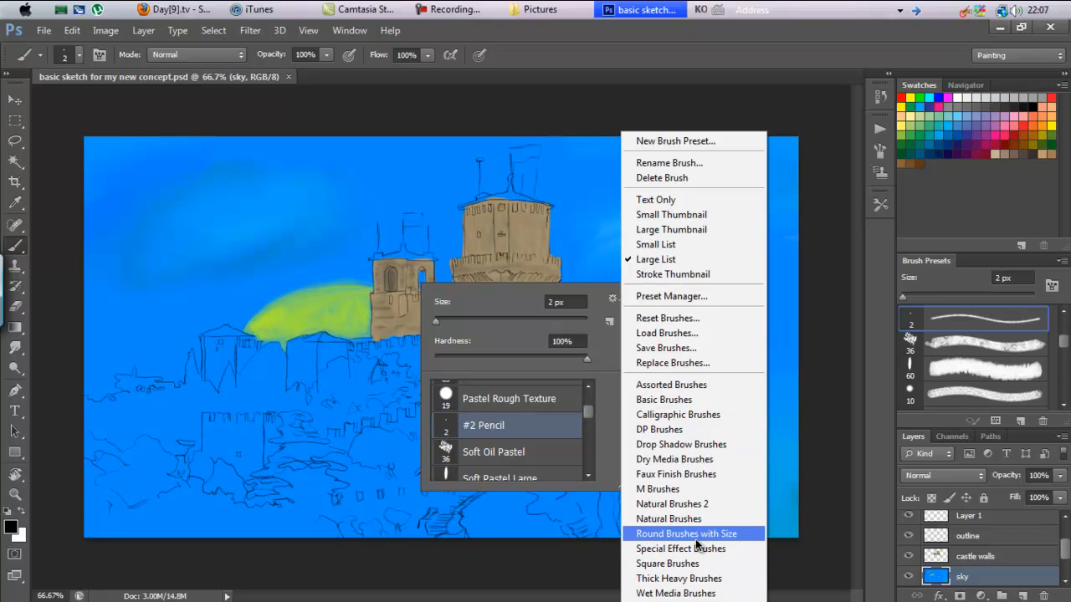
{"action": "mouse_move", "coordinate": [675, 459]}
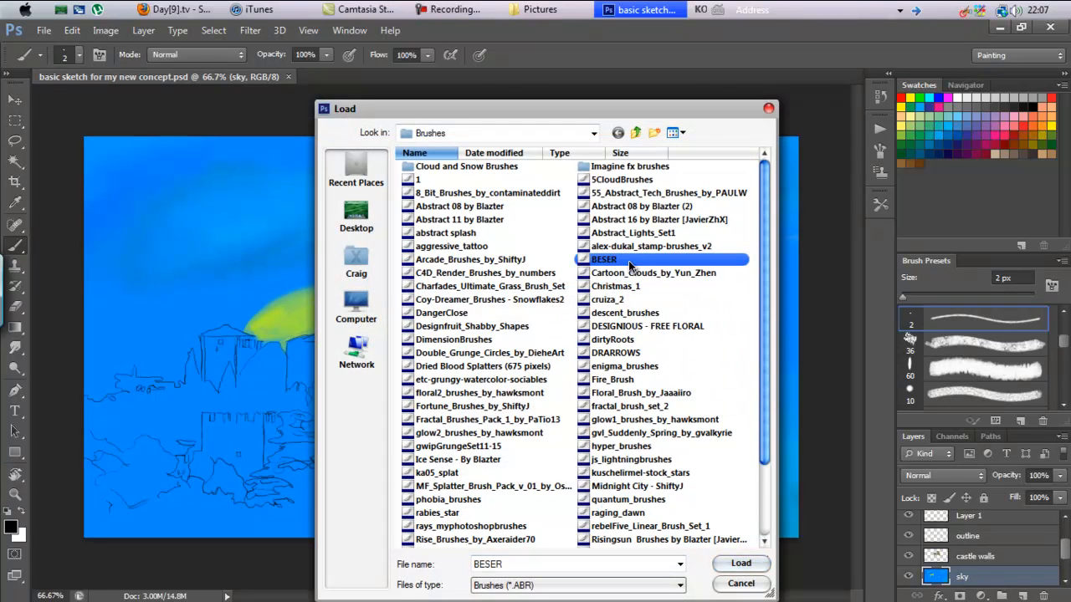
{"action": "mouse_move", "coordinate": [616, 286]}
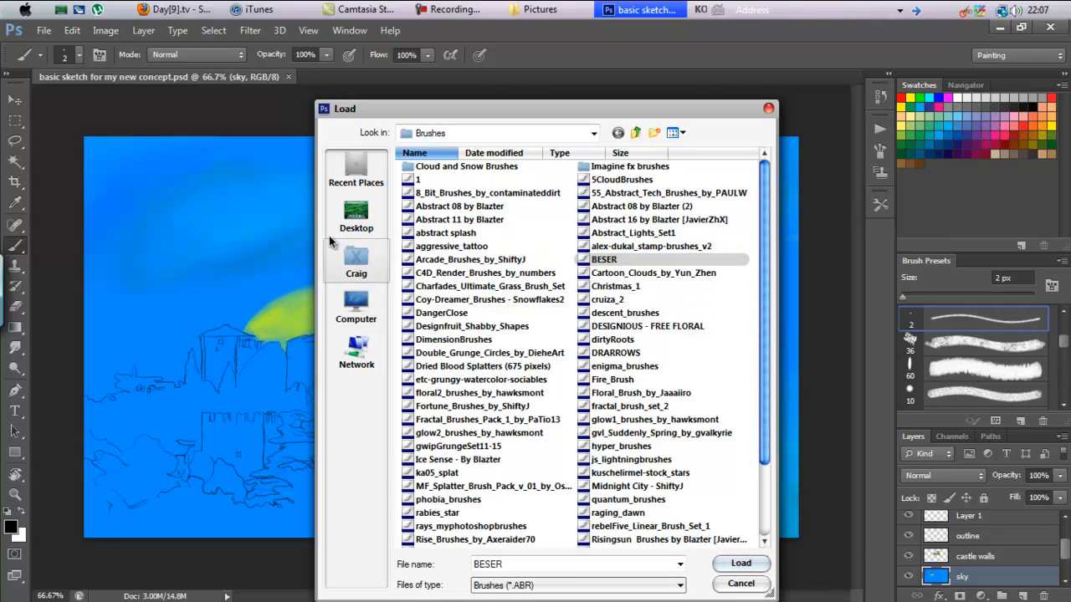
Load the Coy-Dreamer Snowflakes2 .abr from Desktop > Brushes via Load Brushes
{"action": "left_click", "coordinate": [356, 214]}
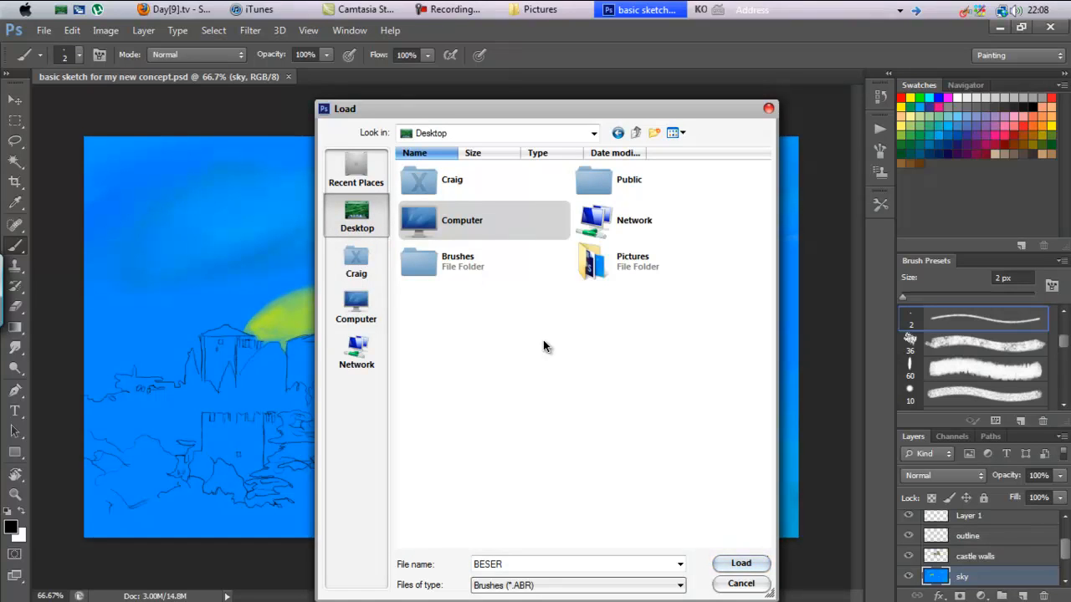
{"action": "double_click", "coordinate": [458, 261]}
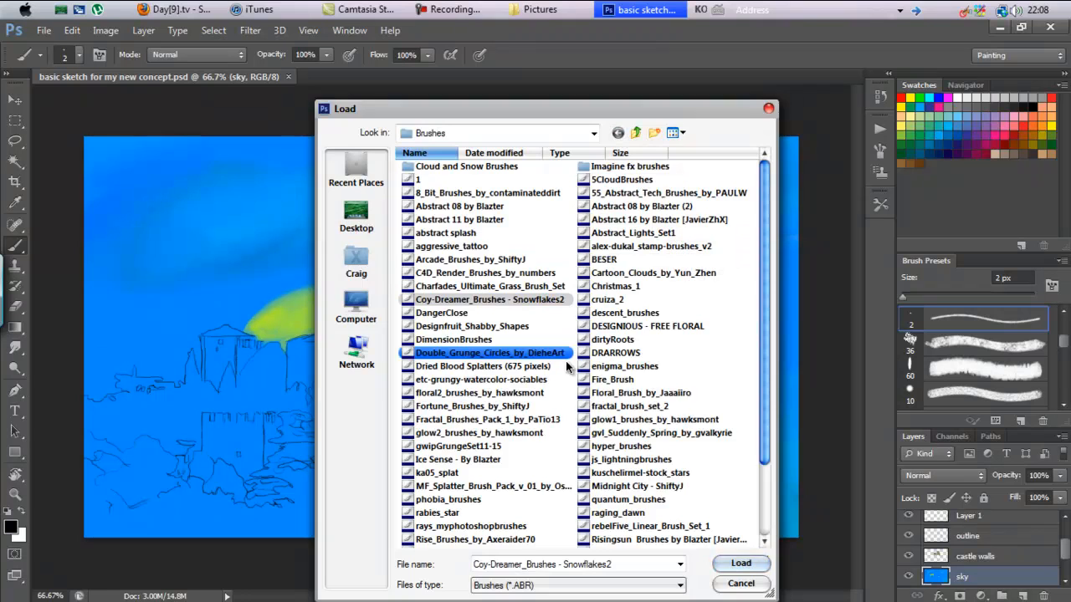
{"action": "left_click", "coordinate": [740, 583]}
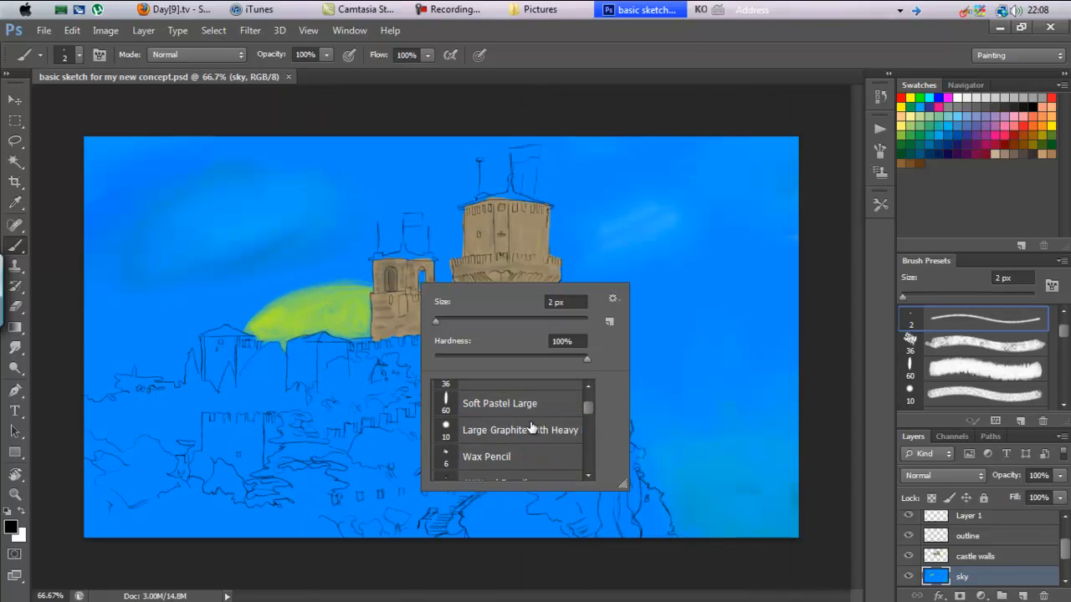
{"action": "scroll", "scroll_direction": "down", "scroll_amount": 3}
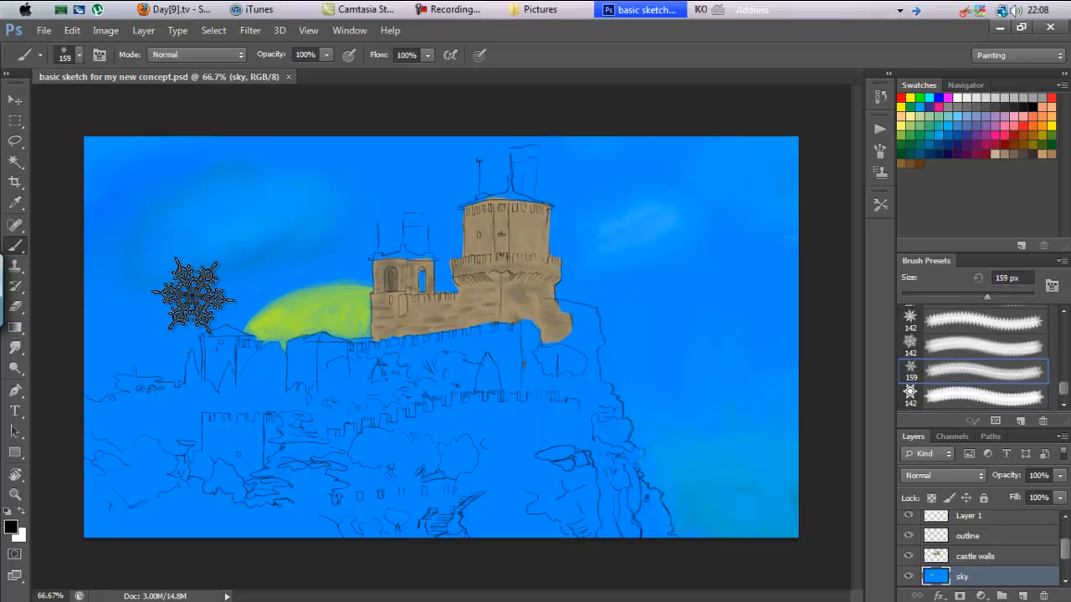
{"action": "left_click", "coordinate": [302, 285]}
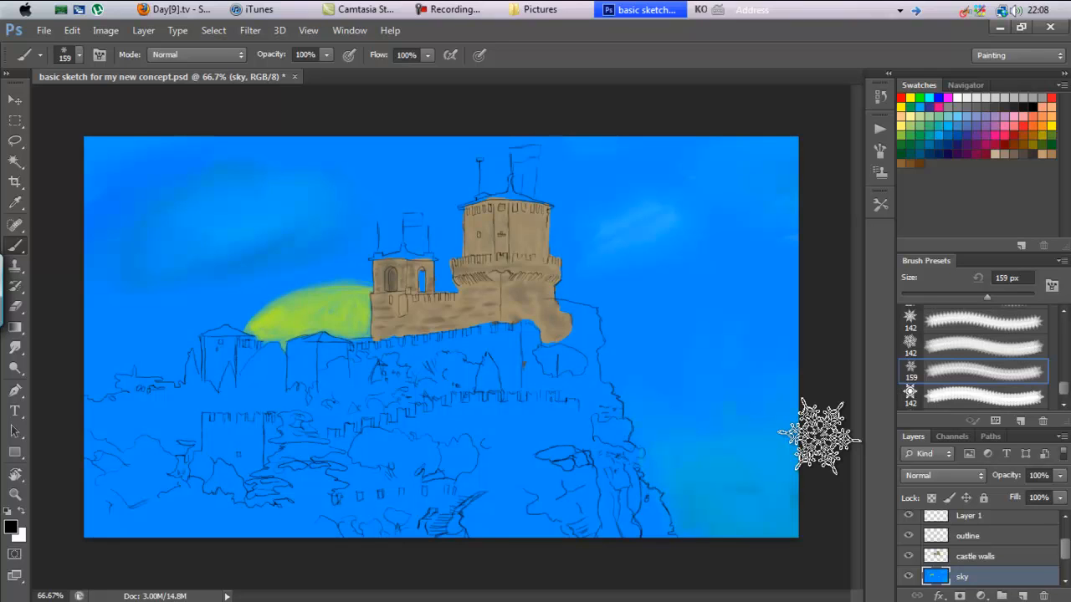
{"action": "left_click", "coordinate": [455, 10]}
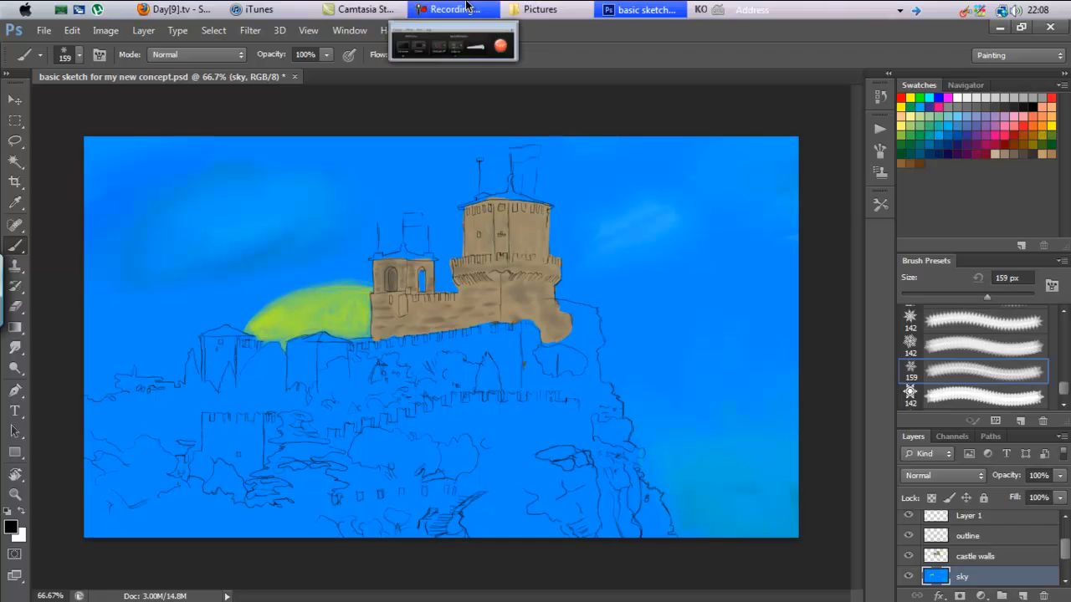